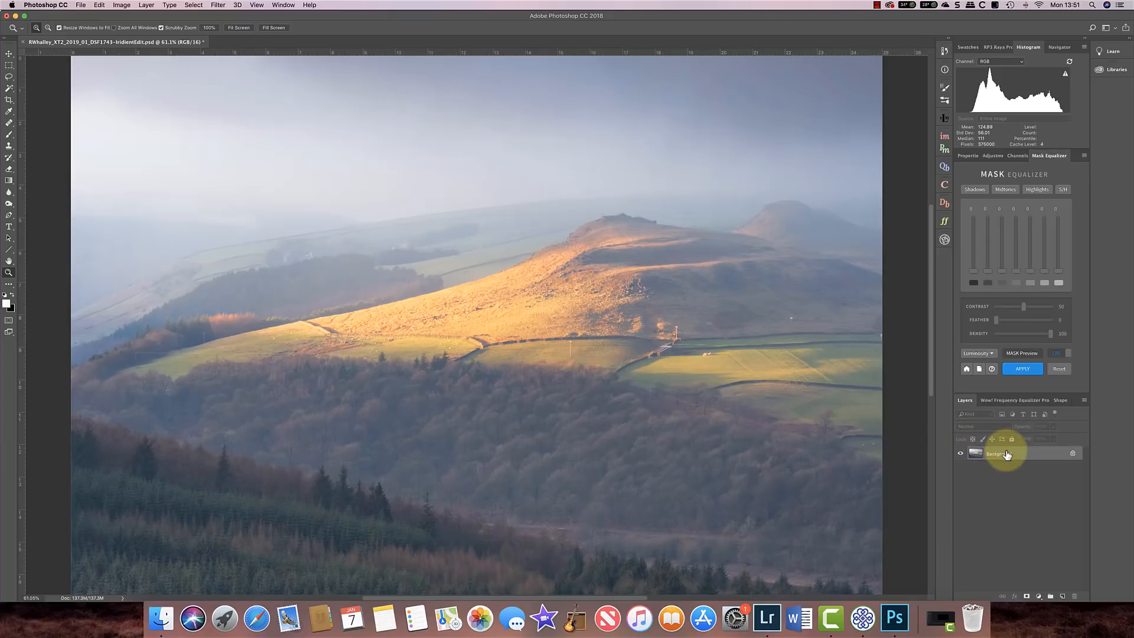
Duplicate the Background photo layer with Cmd+J.
key("cmd+j")
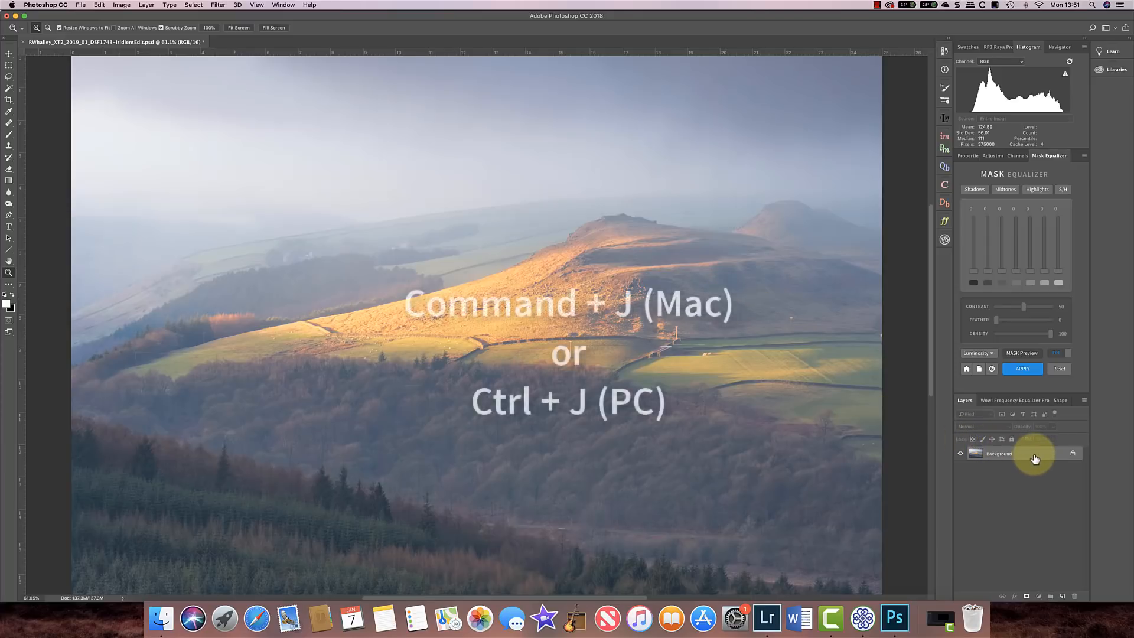
key("cmd+j")
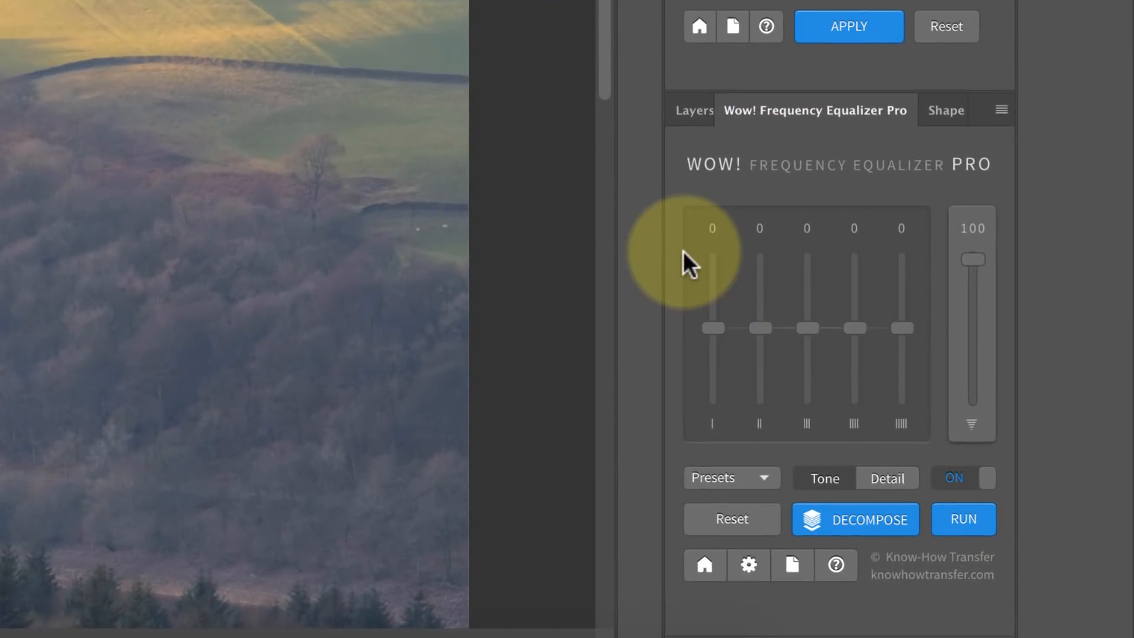
mouse_move(907, 282)
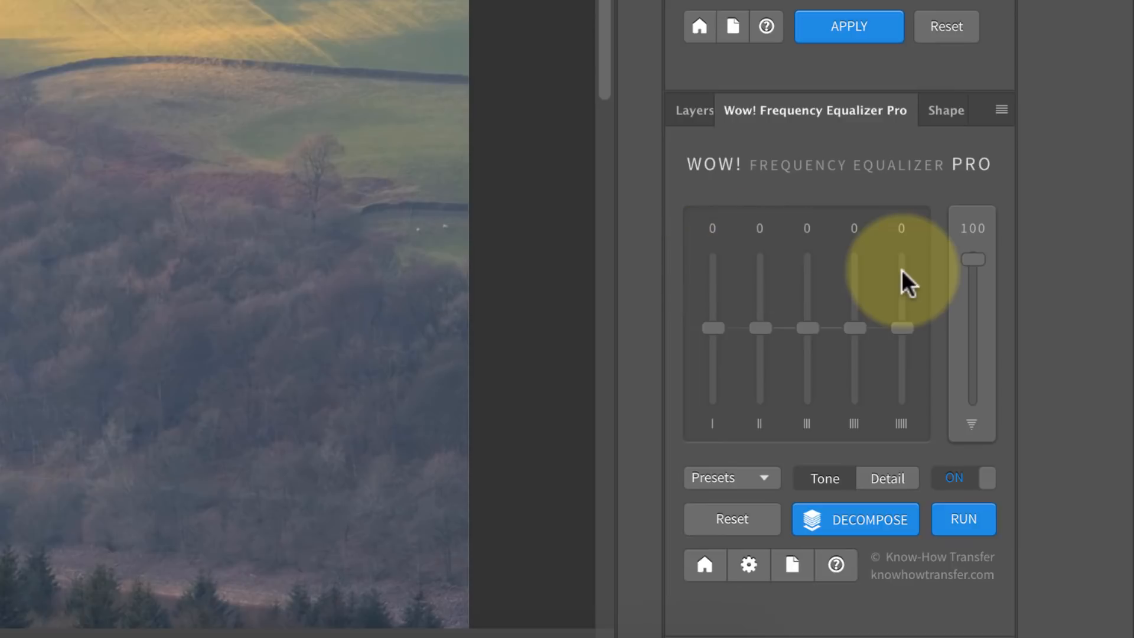
mouse_move(846, 287)
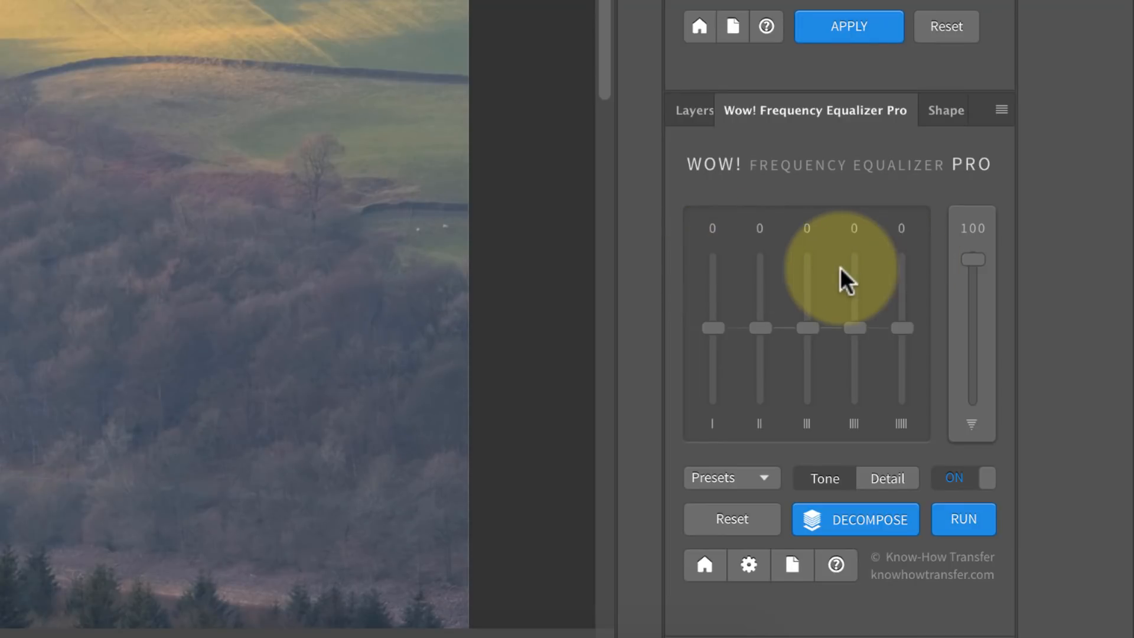
mouse_move(833, 506)
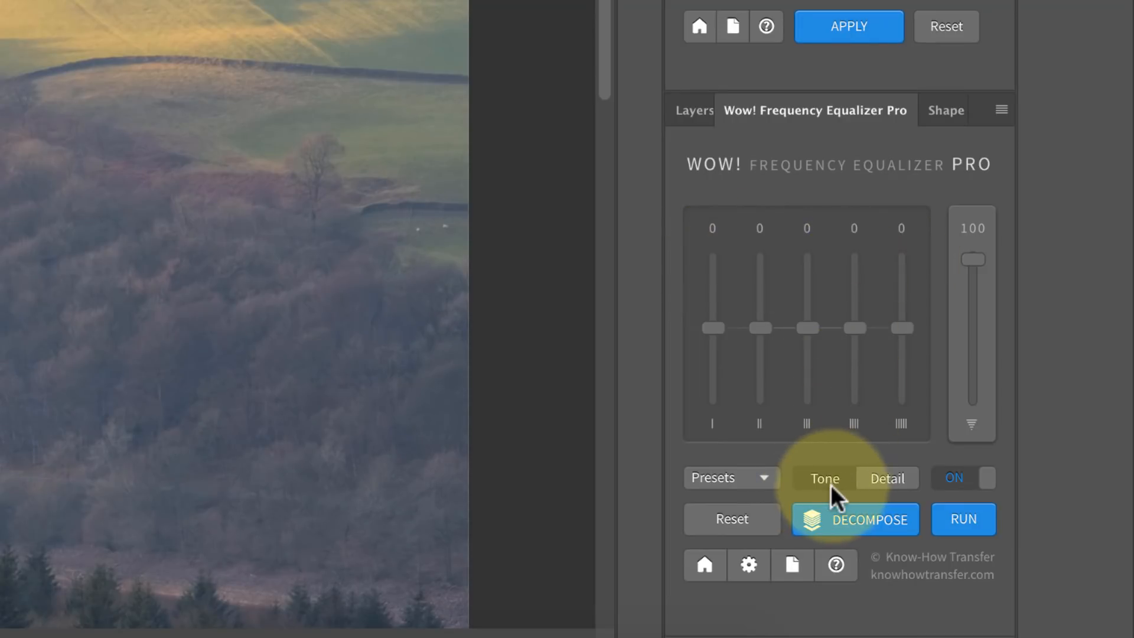
left_click(888, 478)
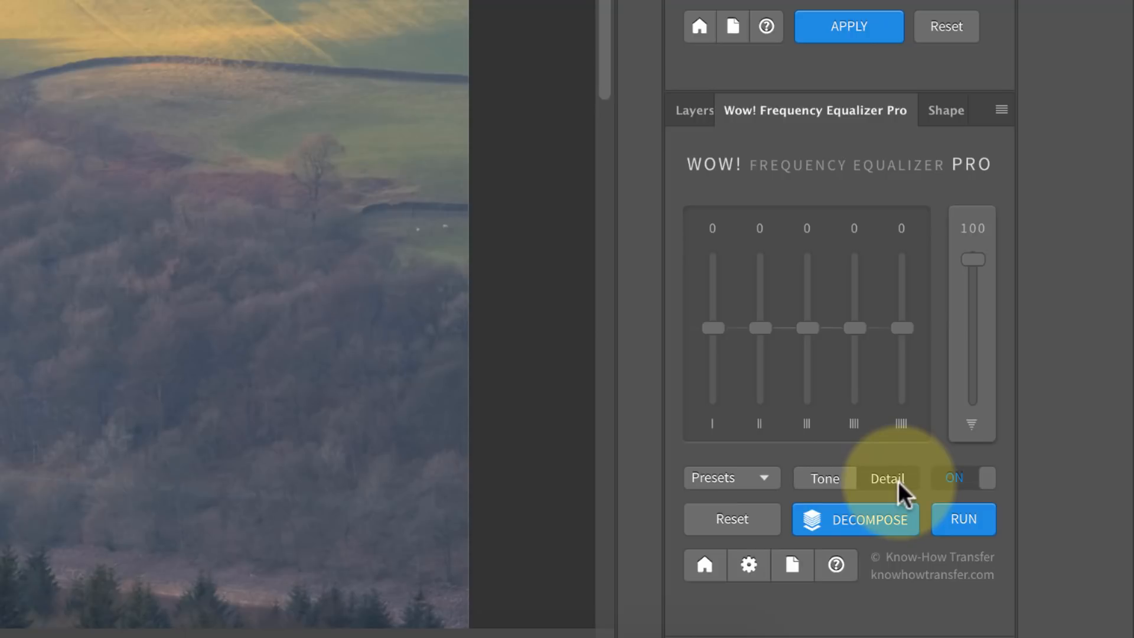
left_click(824, 479)
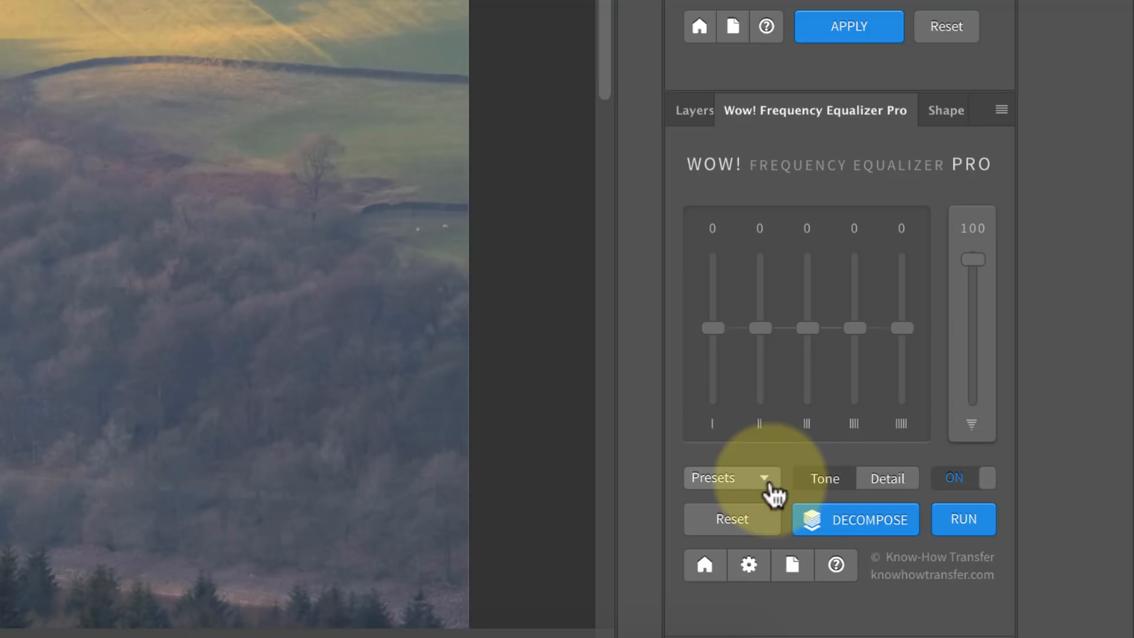
Preview the Wow! and Gentle equalizer presets on the duplicated layer.
left_click(733, 478)
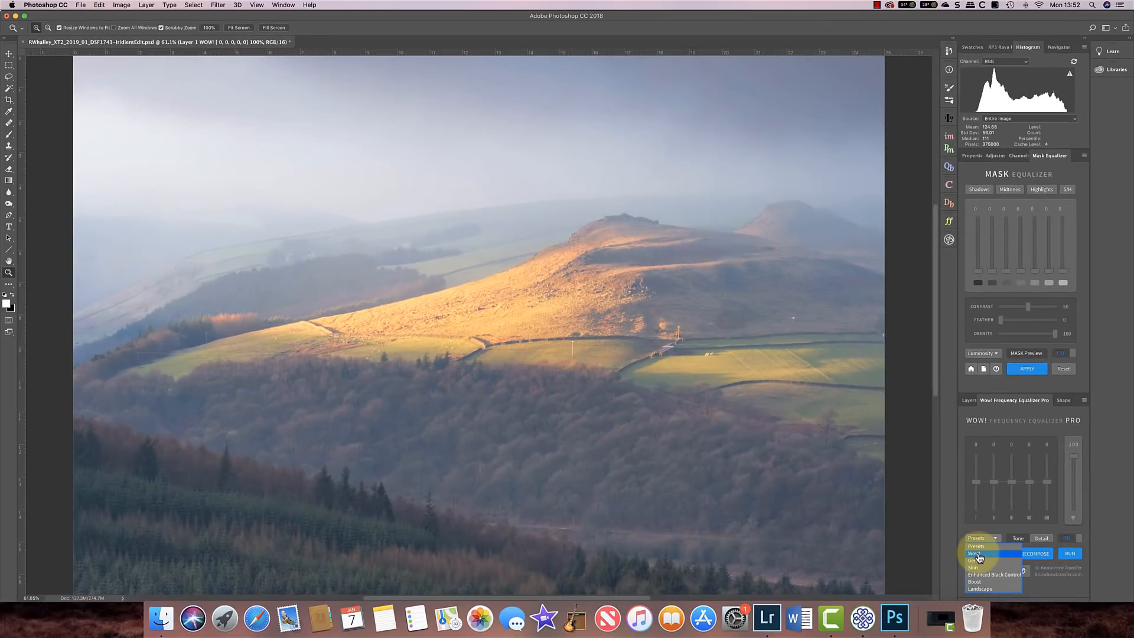
left_click(976, 554)
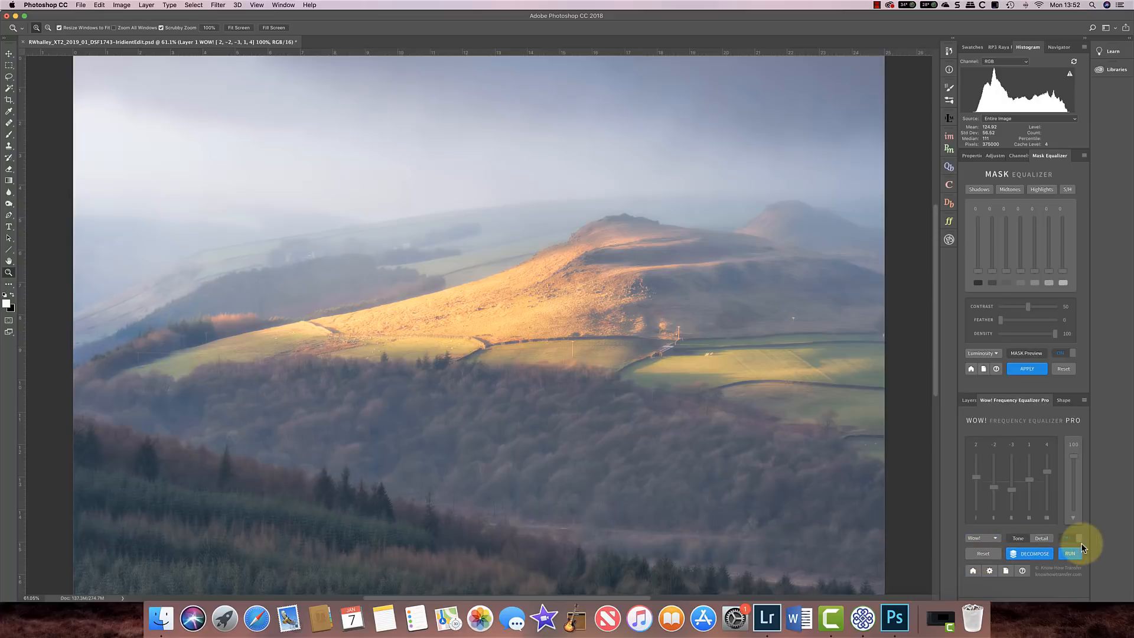
left_click(1070, 554)
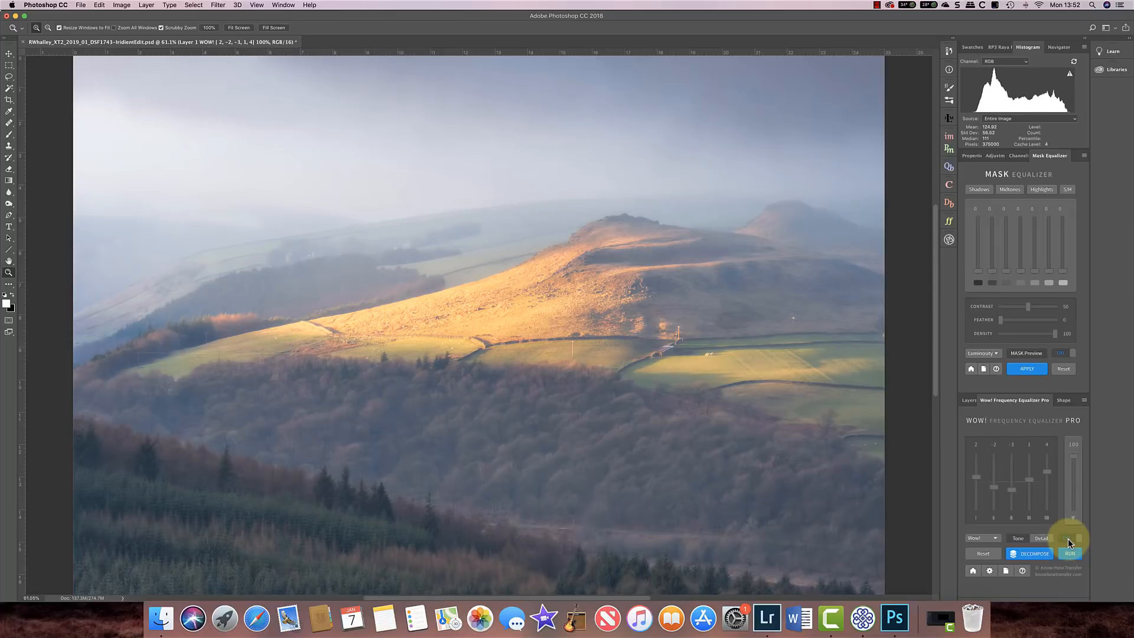
left_click(985, 538)
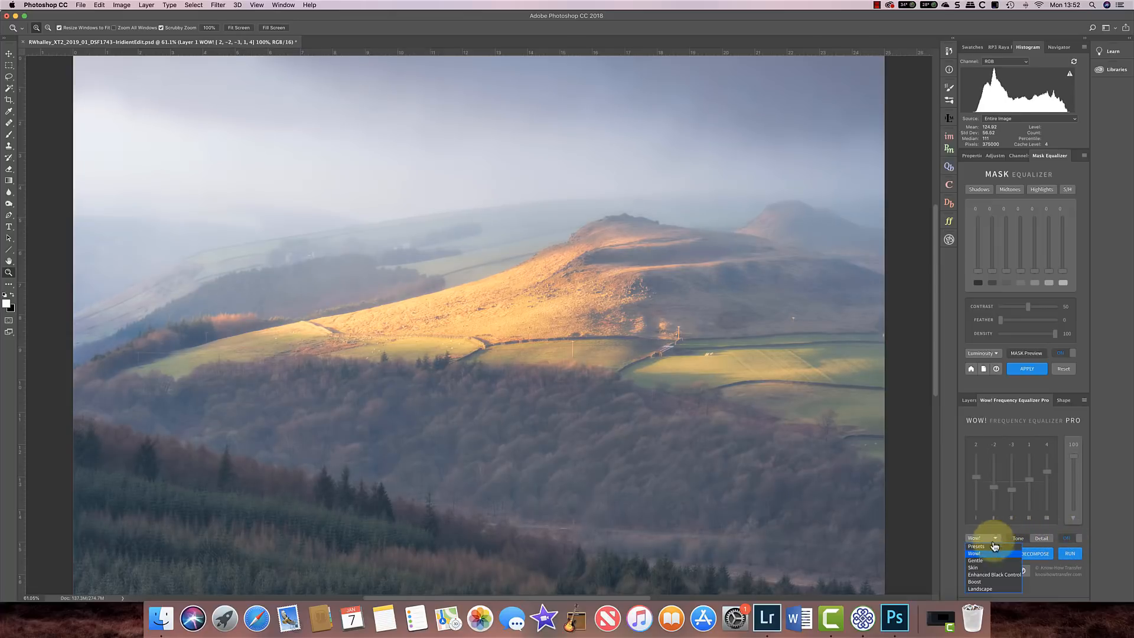
mouse_move(976, 560)
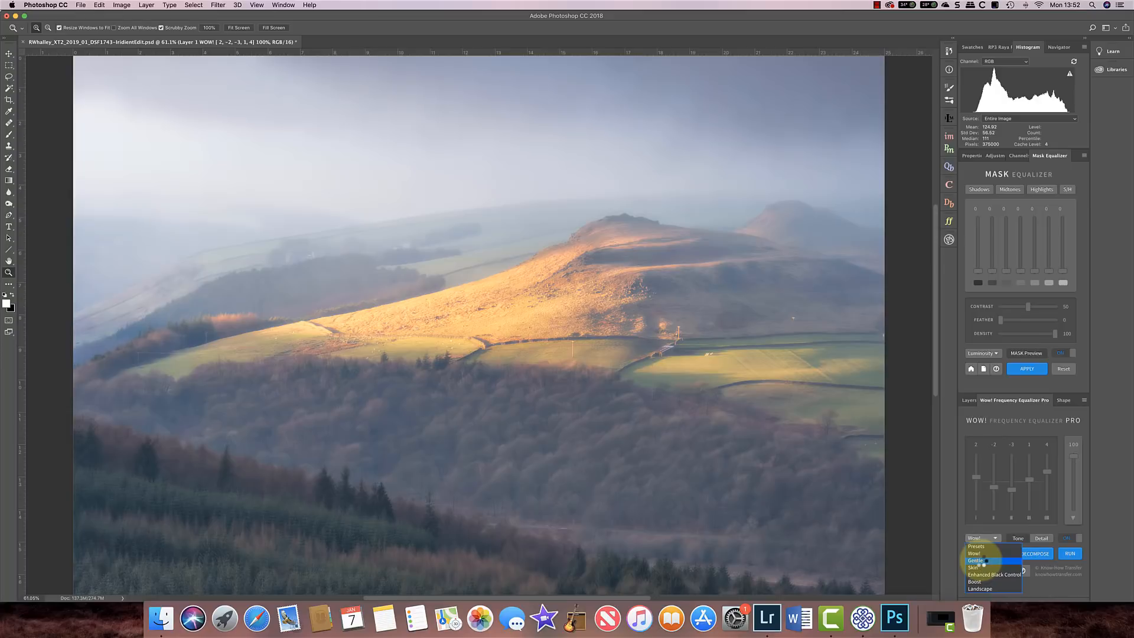
left_click(977, 560)
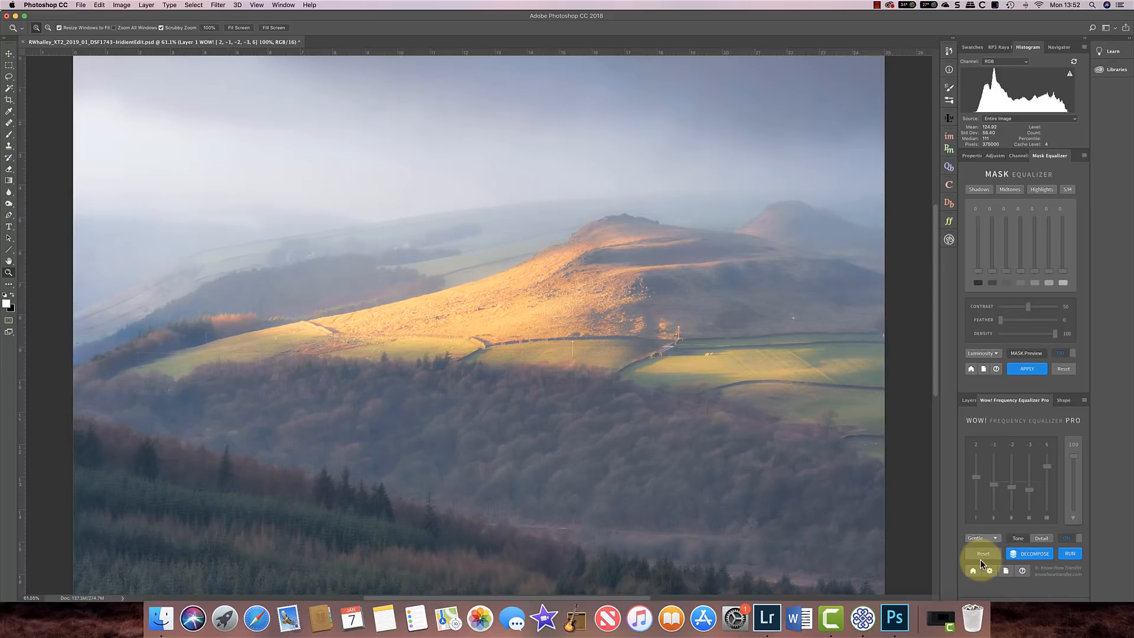
Try the Skin preset, then settle on Landscape (bands 3, 1, 0, 2, 3).
left_click(981, 538)
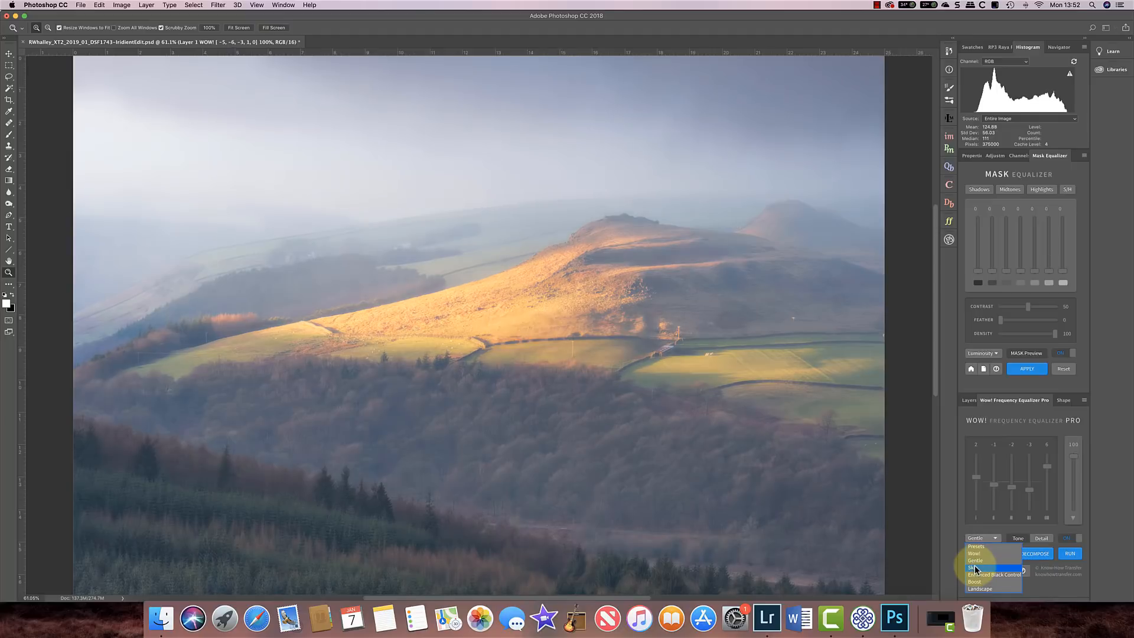
left_click(973, 567)
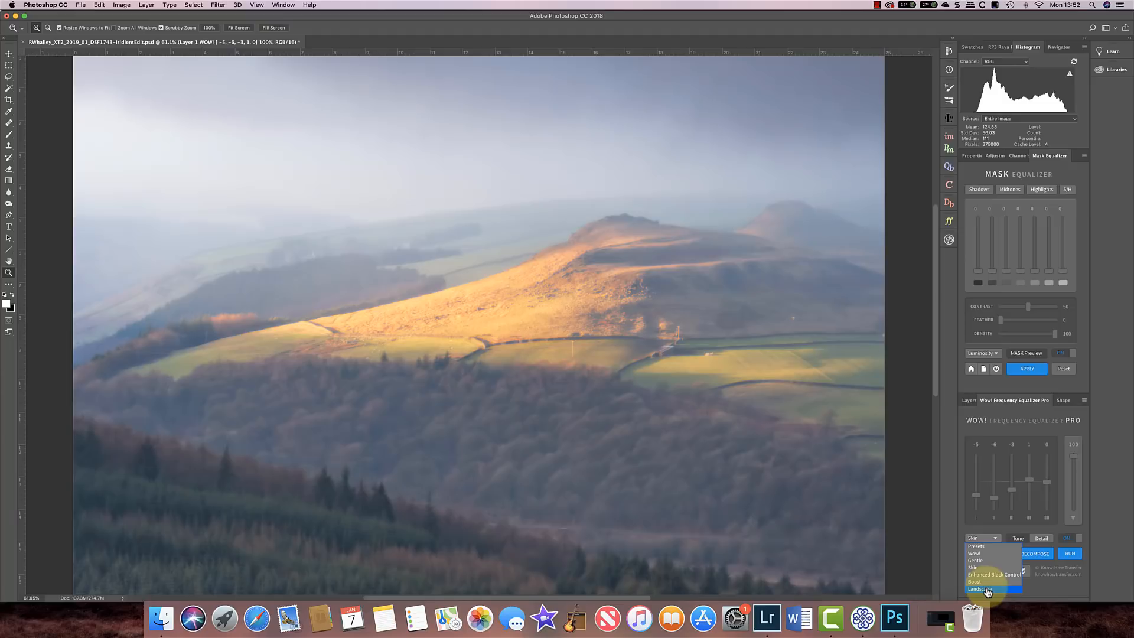
left_click(986, 589)
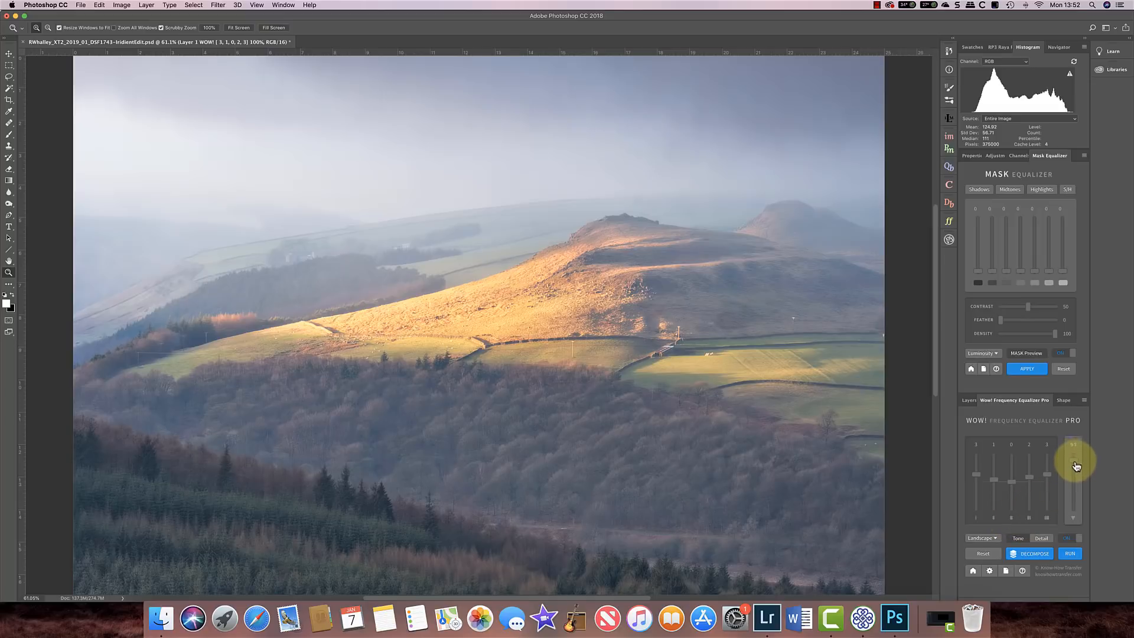
Lower the Landscape equalizer strength from 100 to 43%.
left_click_drag(1073, 464, 1073, 489)
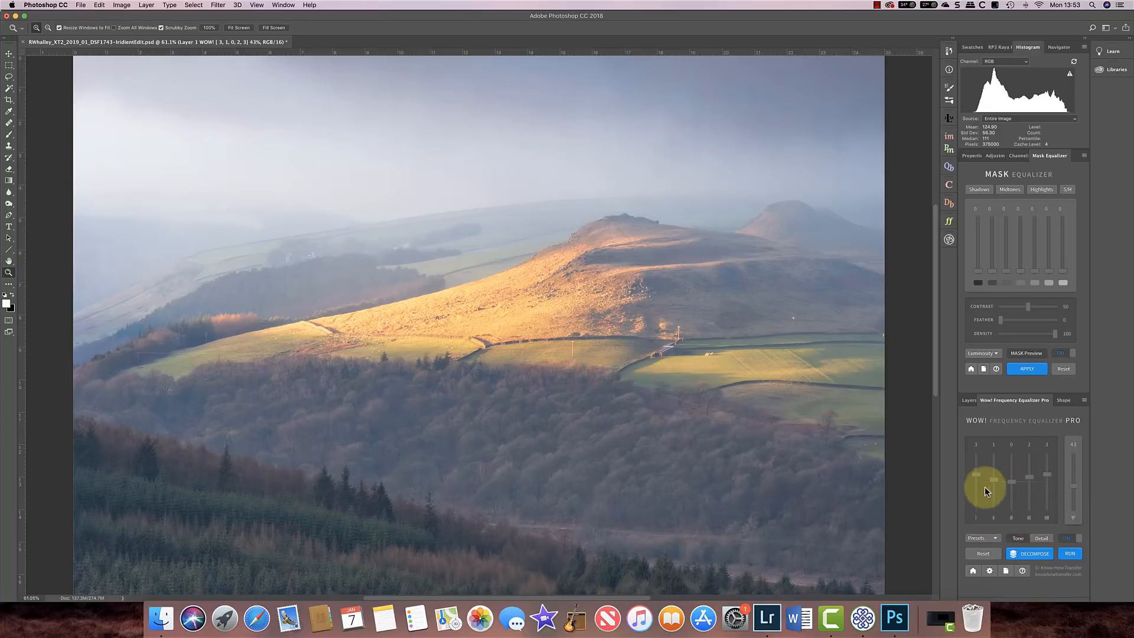
mouse_move(983, 503)
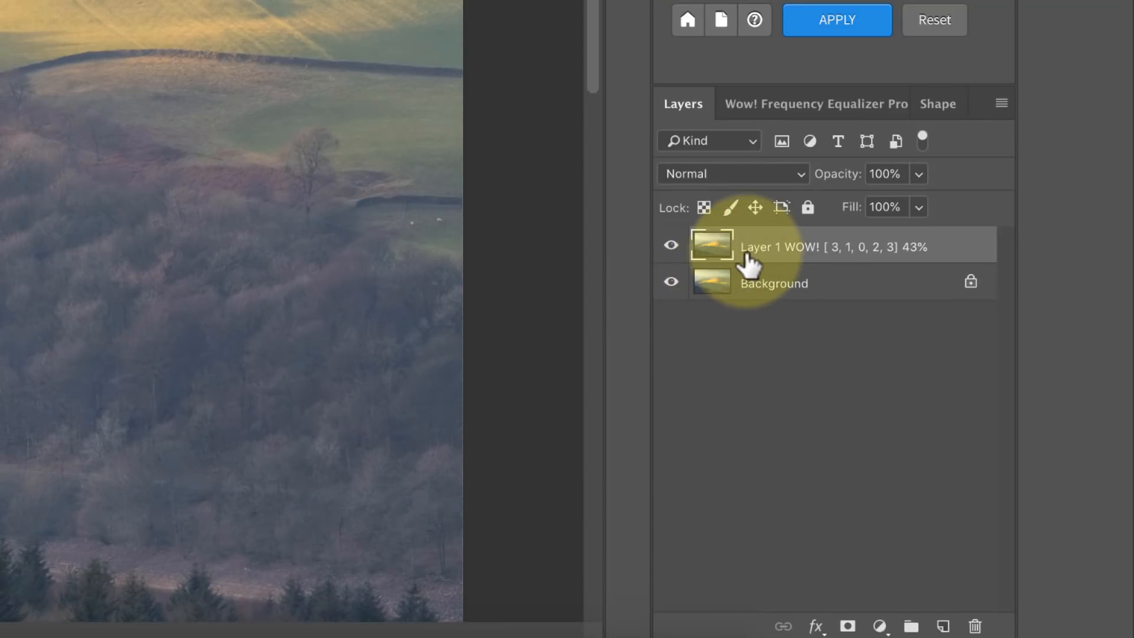
mouse_move(728, 258)
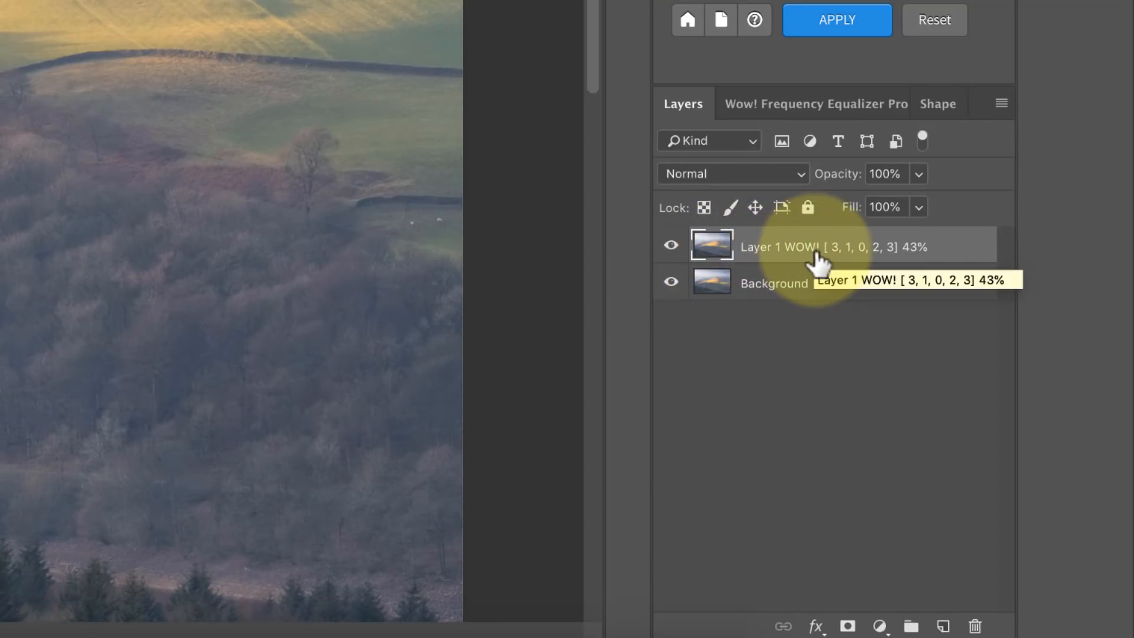
mouse_move(734, 369)
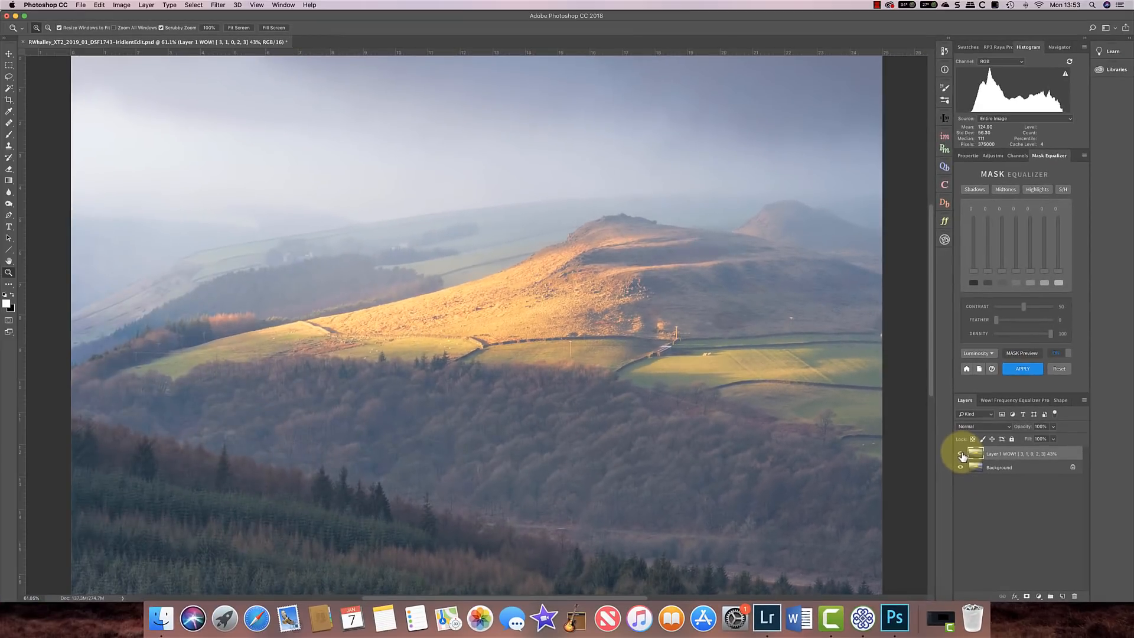
mouse_move(962, 454)
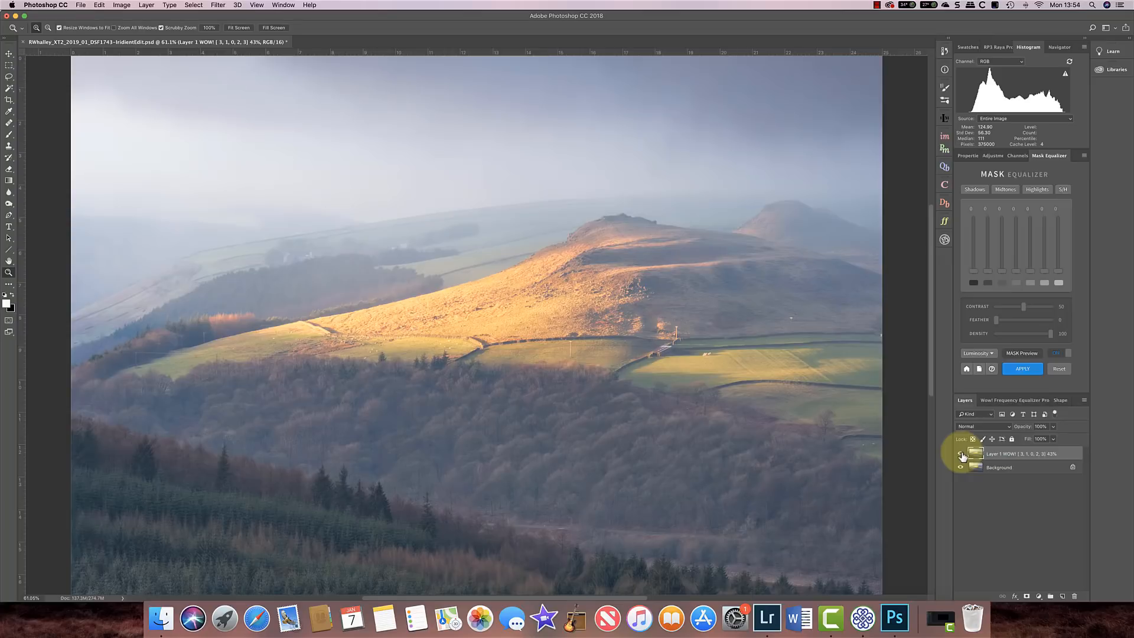
Hide the equalizer layer, duplicate Background again, and bring up the zeroed Frequency Equalizer panel.
left_click(999, 467)
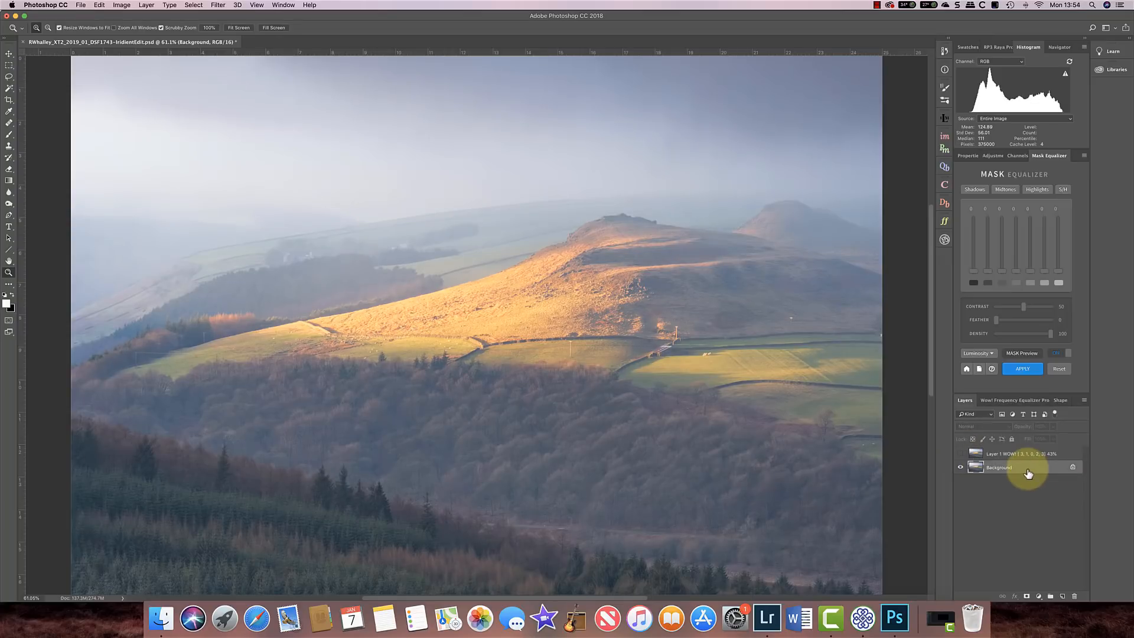
key("cmd+j")
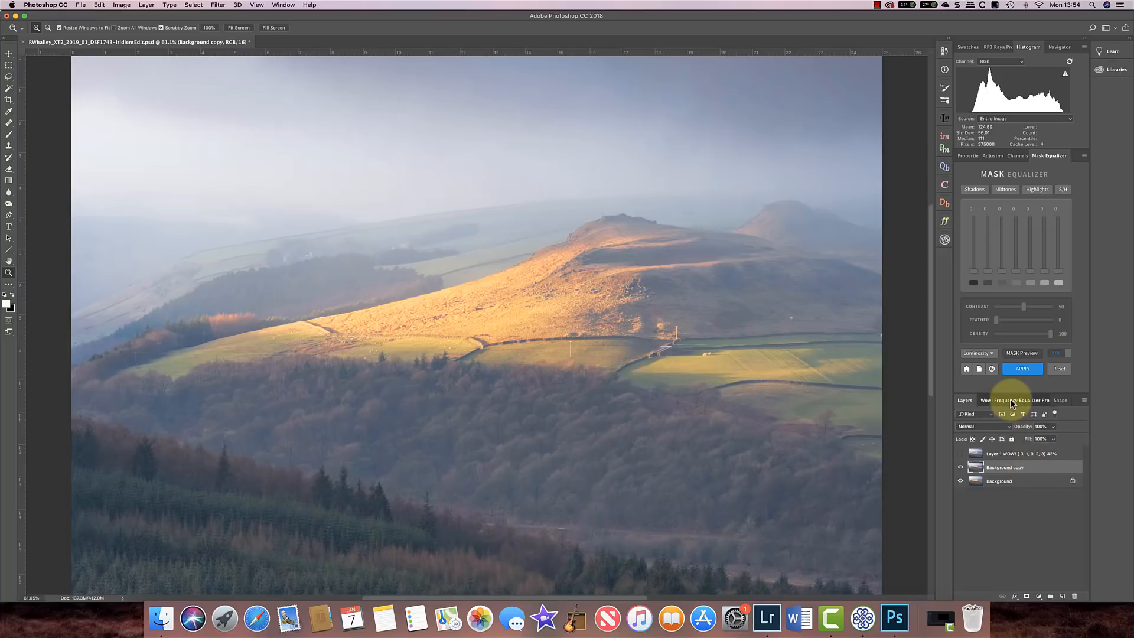
left_click(1014, 400)
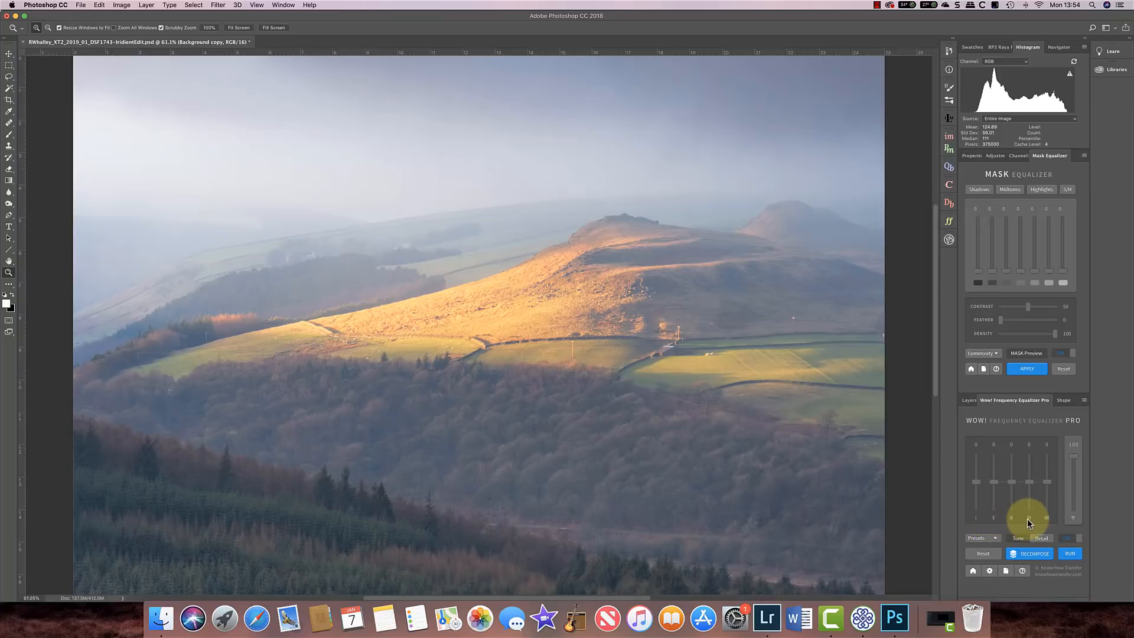
mouse_move(1016, 517)
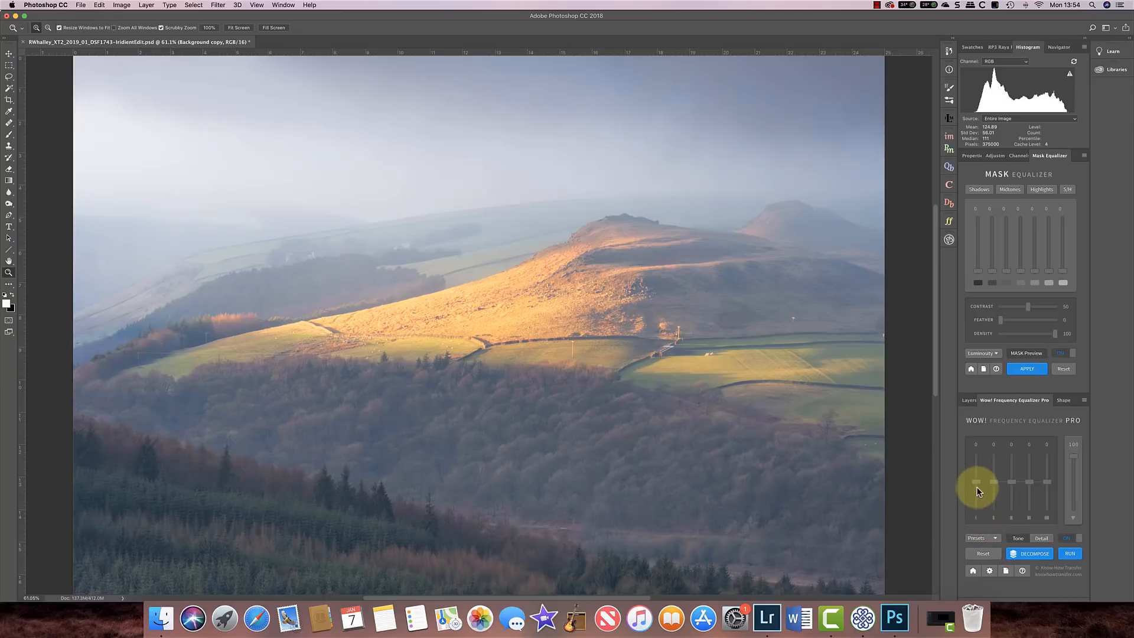
mouse_move(979, 487)
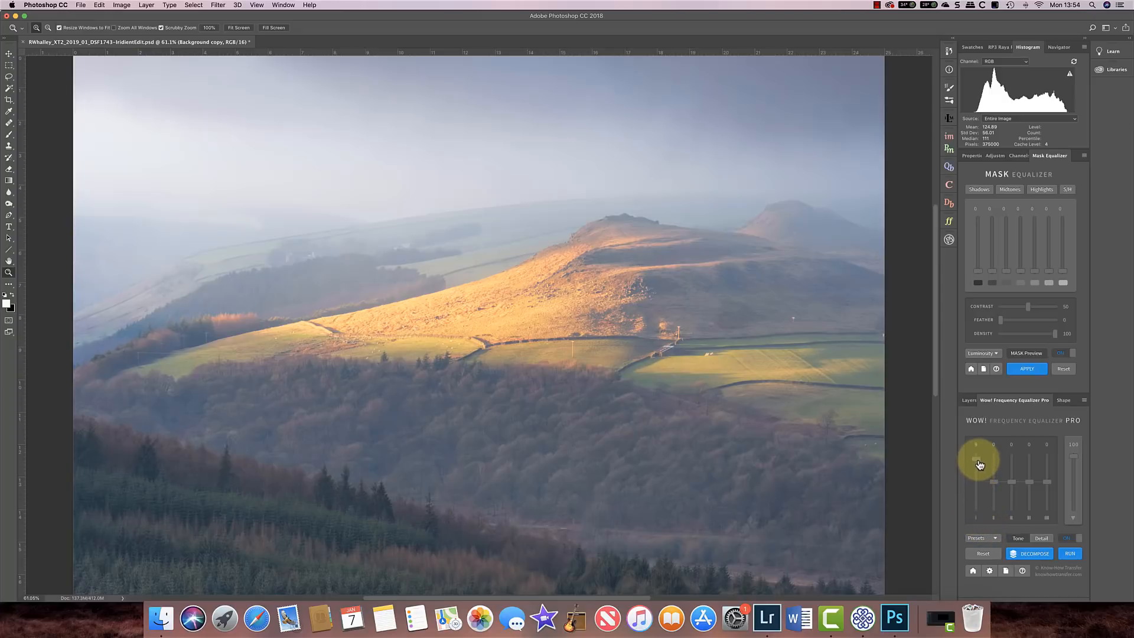
Boost the finest-scale detail and compare against the unedited photo.
left_click_drag(976, 461, 976, 484)
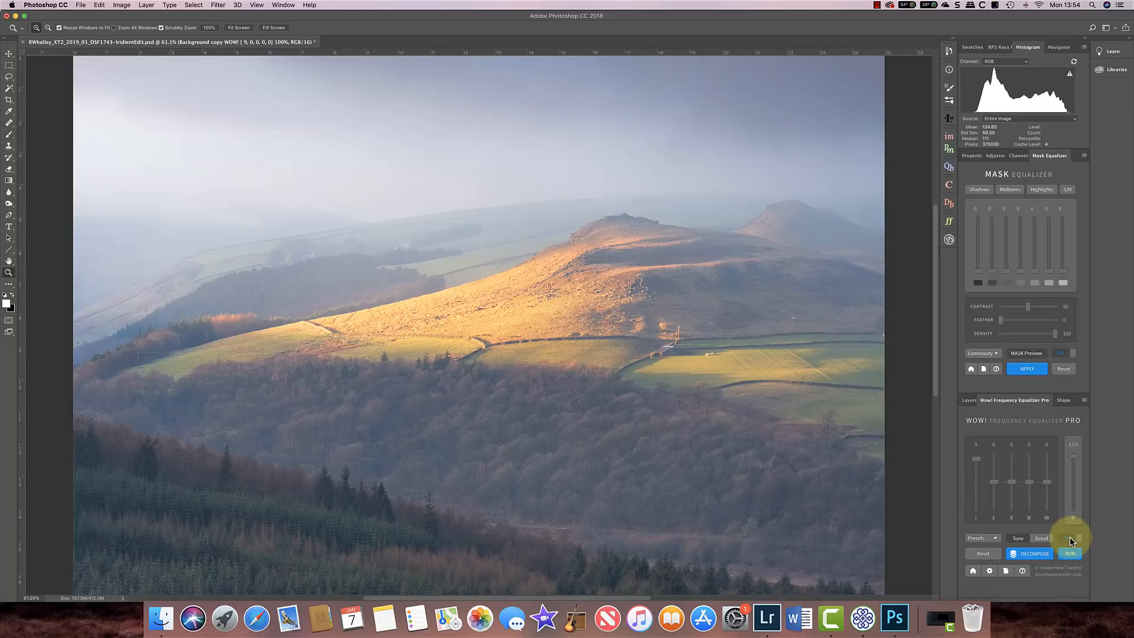
left_click(1070, 553)
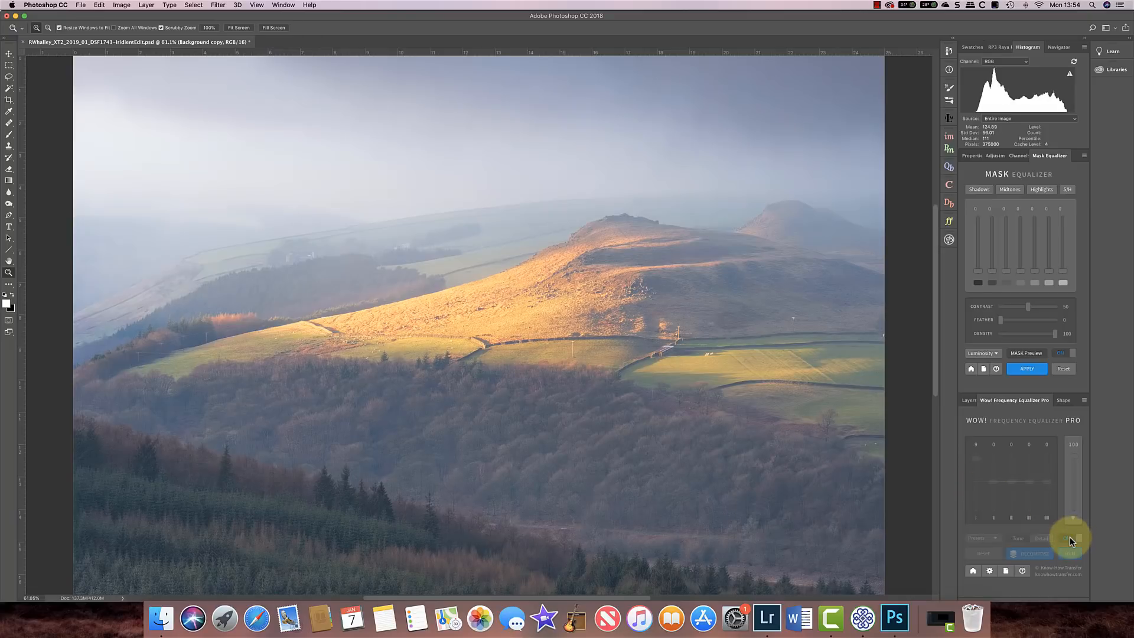
left_click(1067, 537)
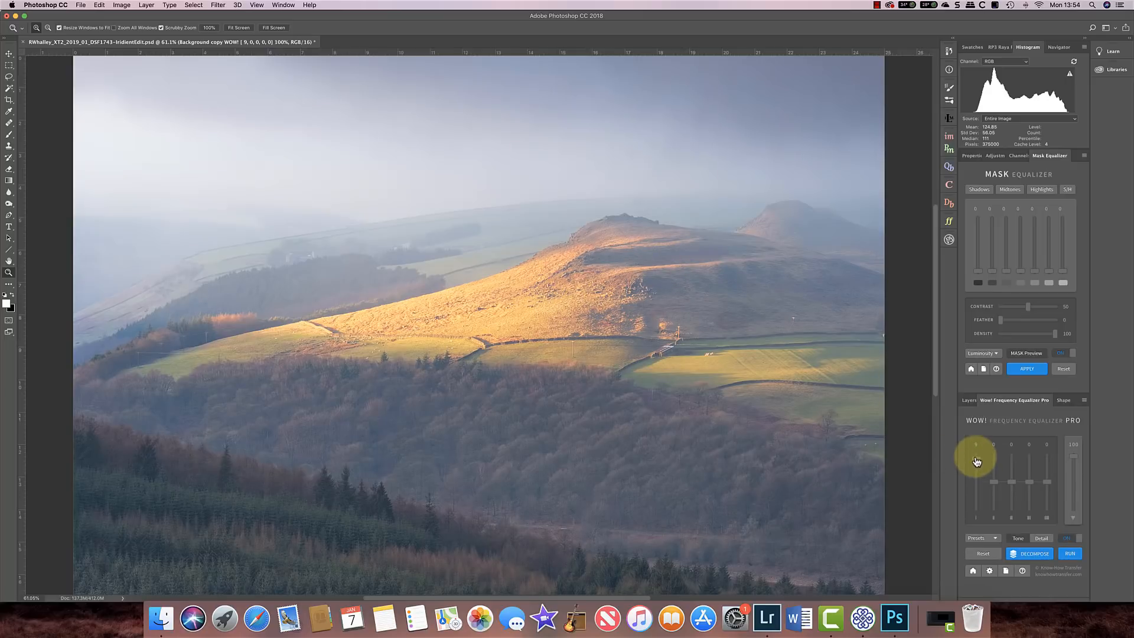
Soften the finest-scale detail, trying several amounts before settling at -9.
left_click_drag(976, 462, 979, 483)
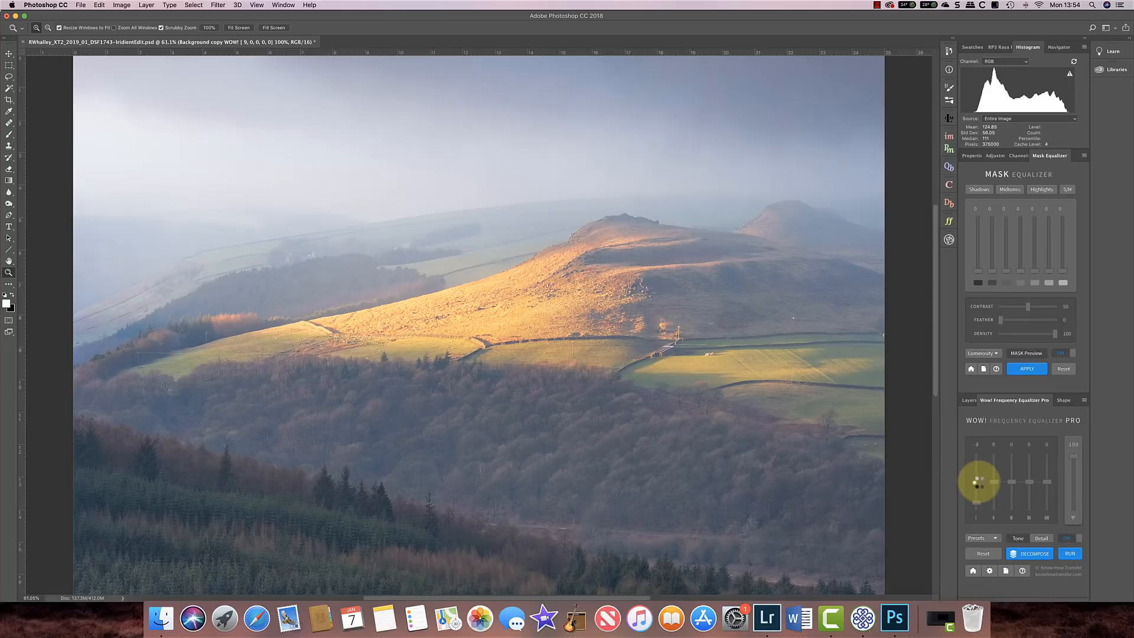
left_click_drag(977, 481, 977, 486)
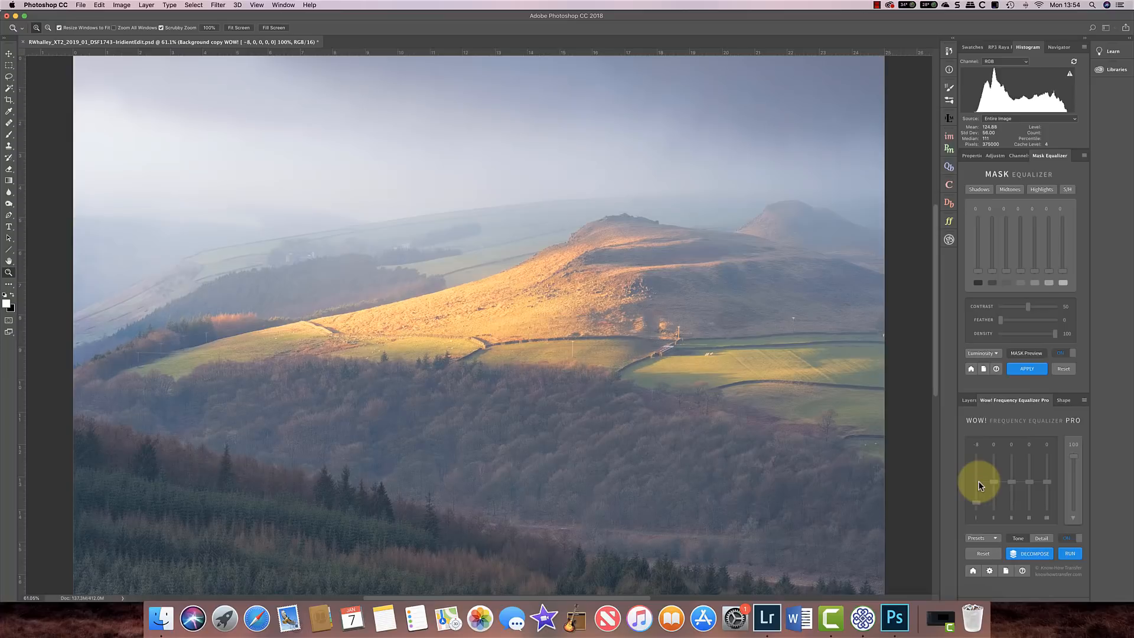
left_click_drag(977, 484, 977, 451)
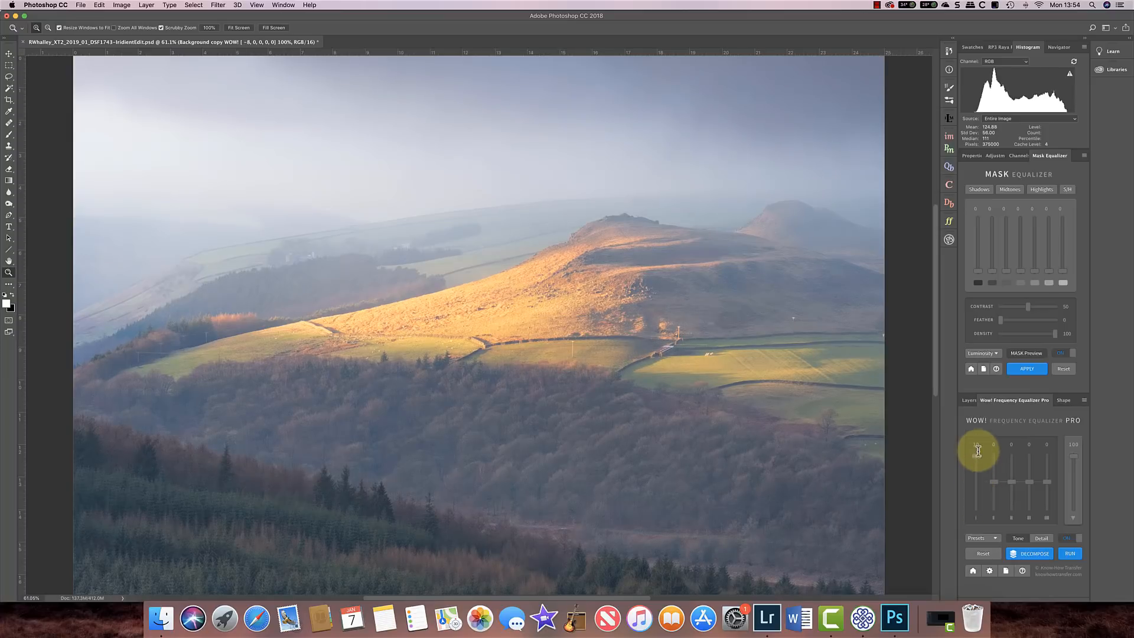
left_click_drag(976, 451, 976, 461)
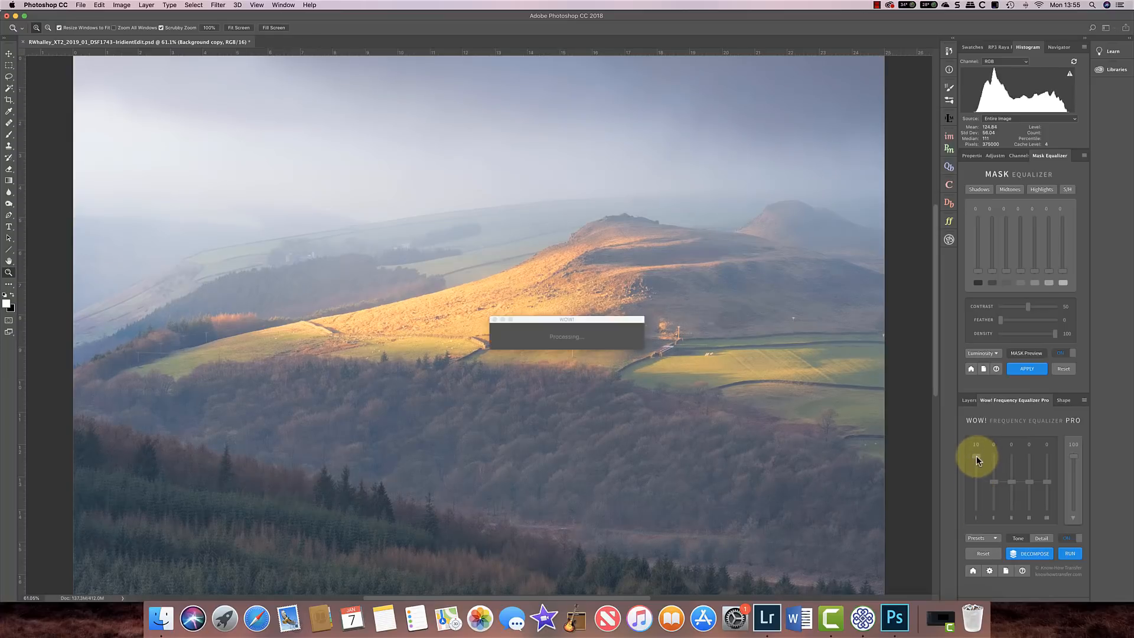
left_click_drag(977, 460, 977, 506)
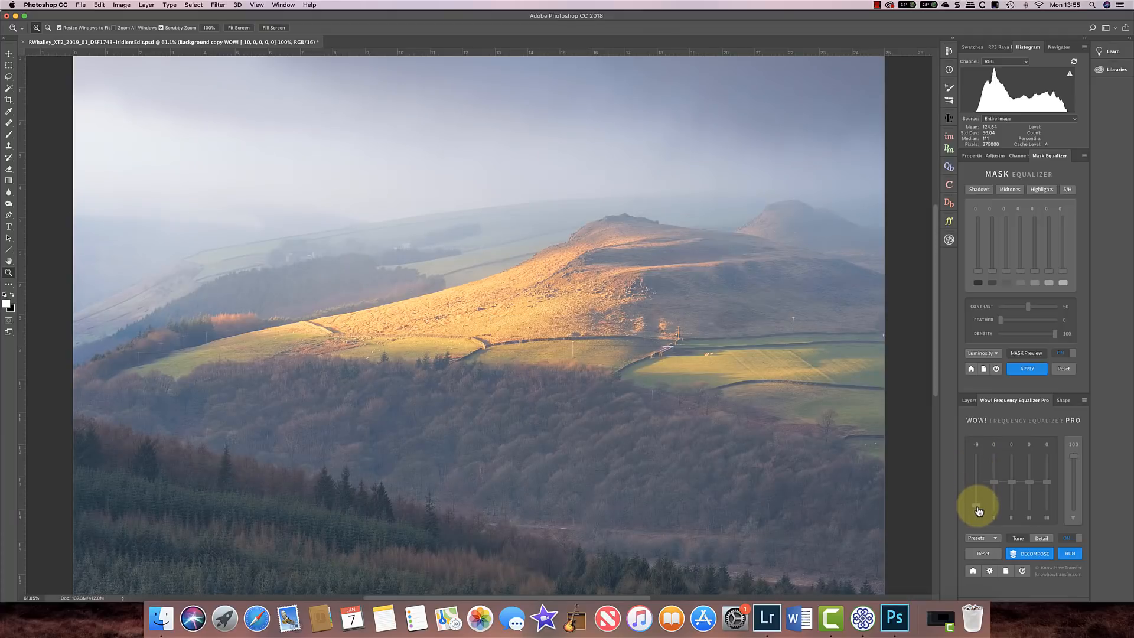
left_click_drag(977, 506, 978, 518)
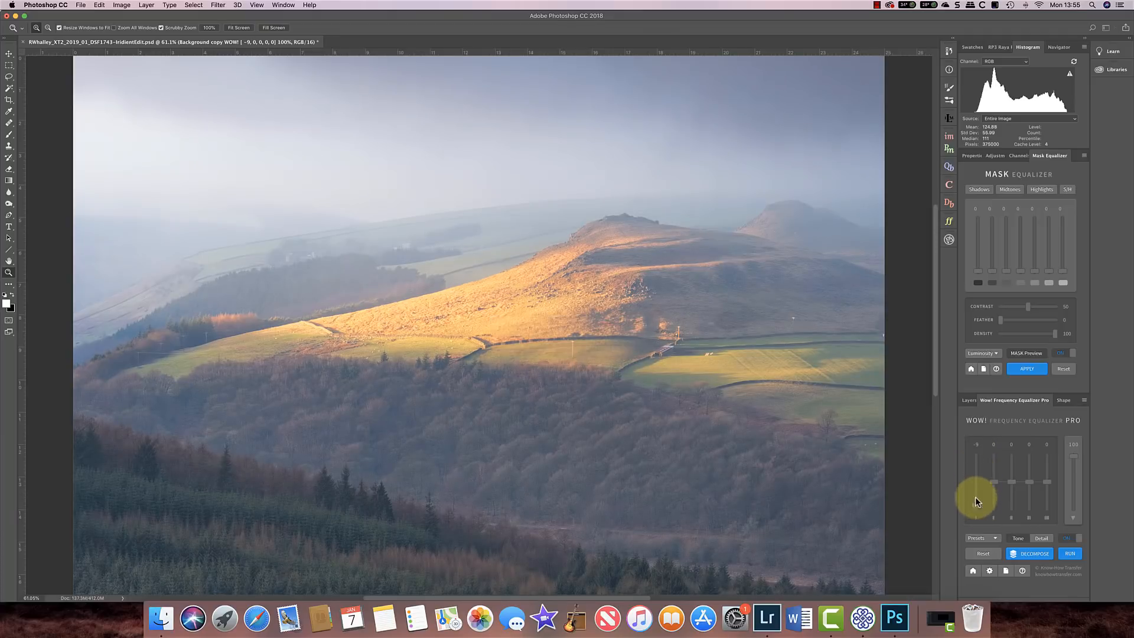
left_click(983, 553)
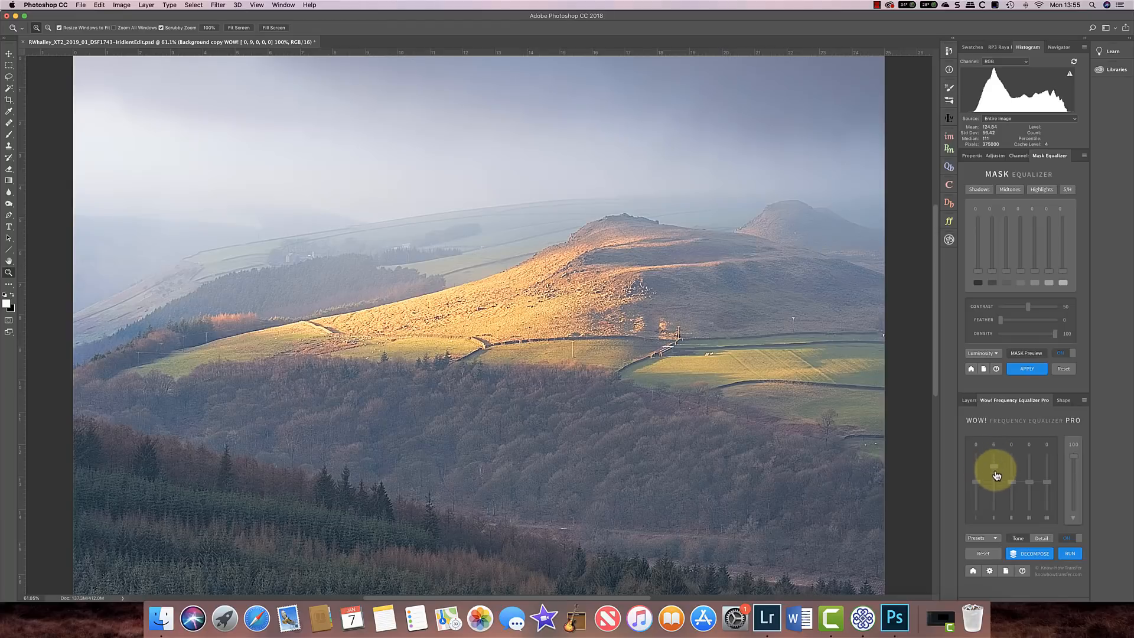
Boost and soften the second and middle detail scales to compare.
left_click_drag(1011, 470, 1011, 499)
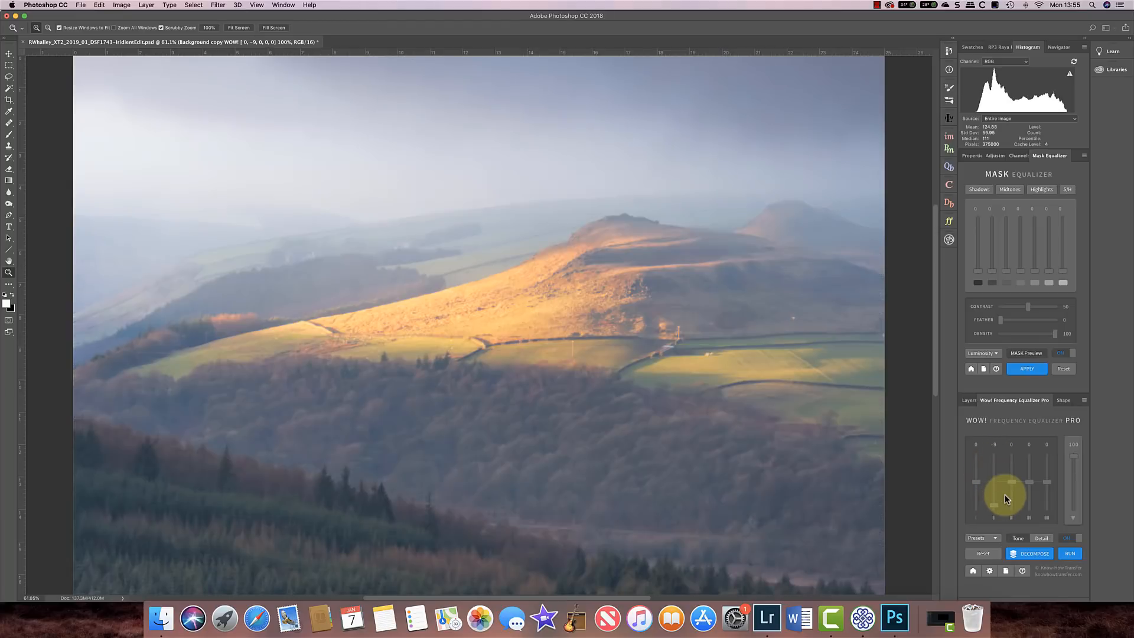
left_click_drag(1009, 495, 994, 492)
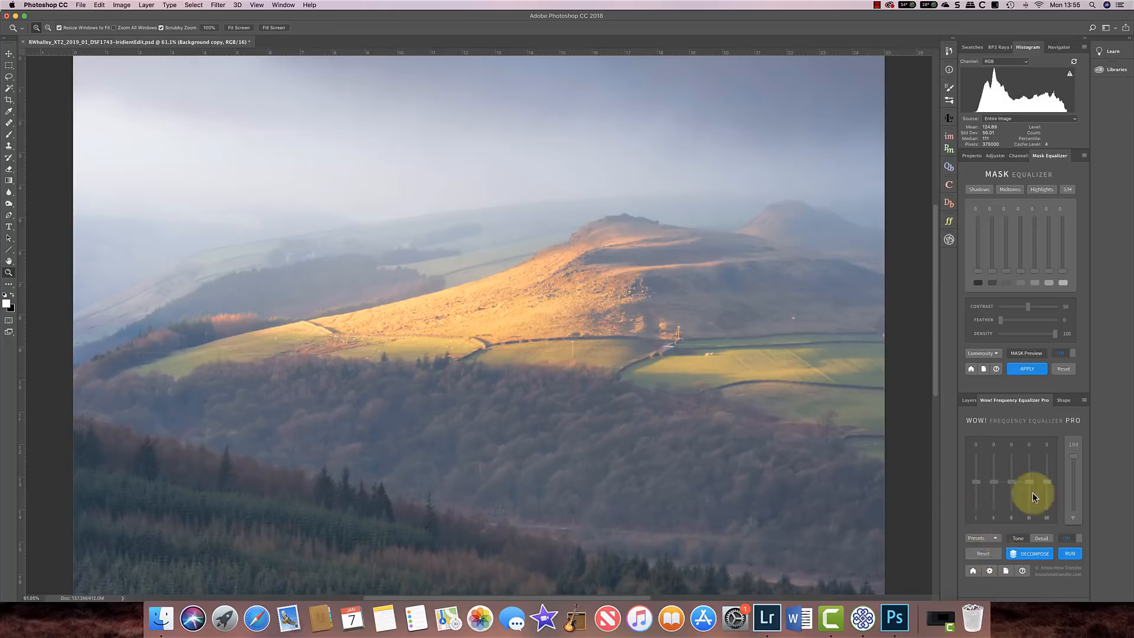
left_click_drag(1011, 497, 1011, 467)
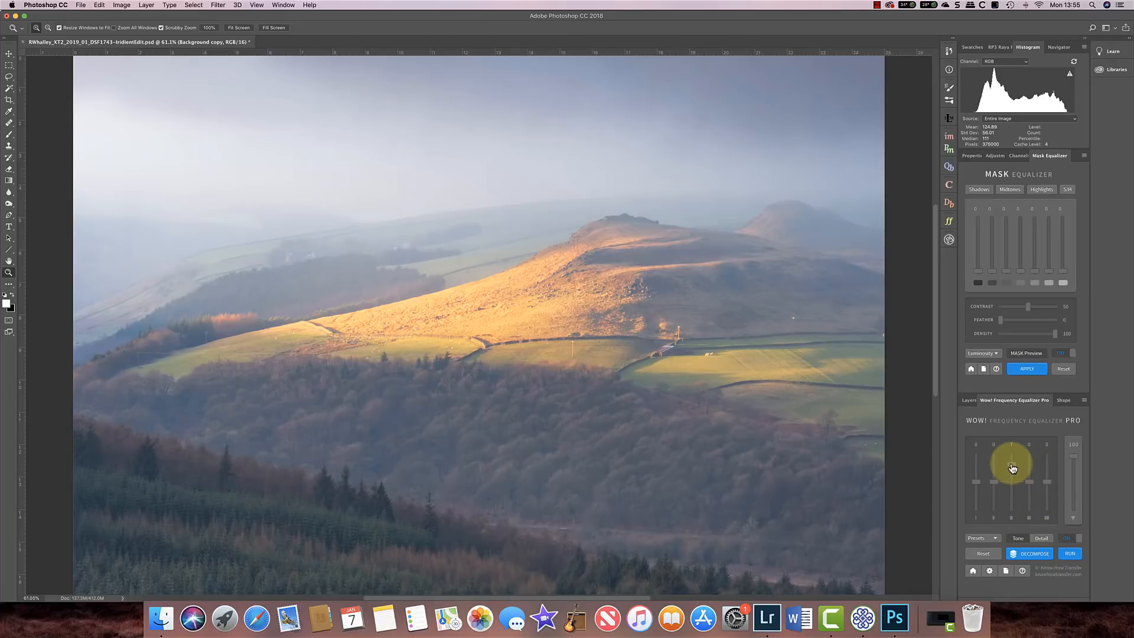
left_click_drag(1012, 463, 1008, 484)
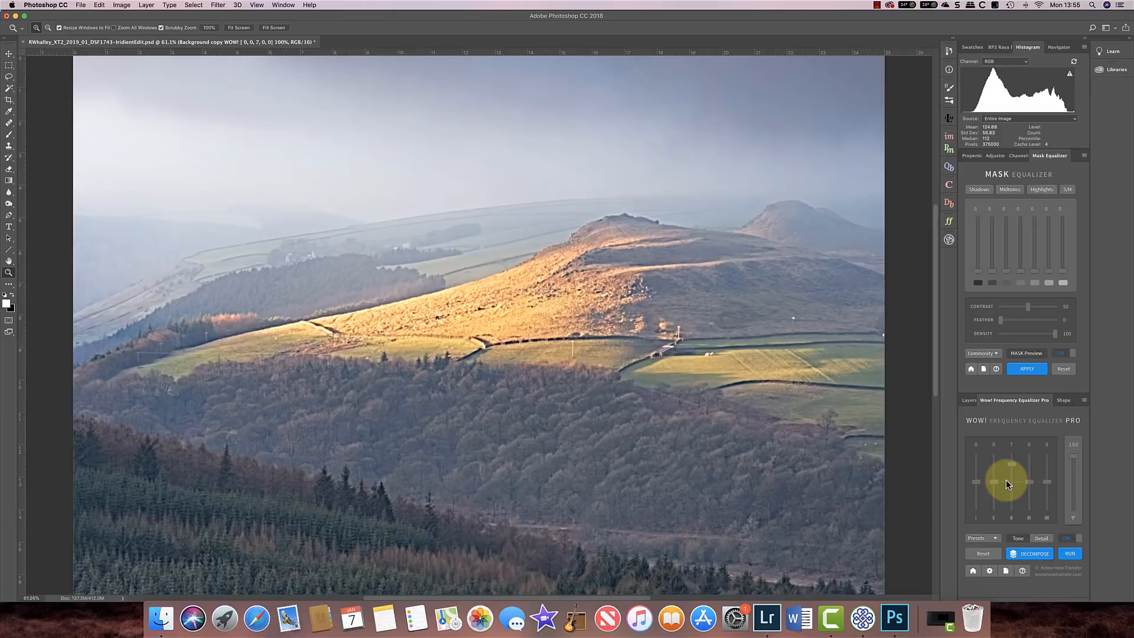
left_click_drag(1008, 484, 1012, 503)
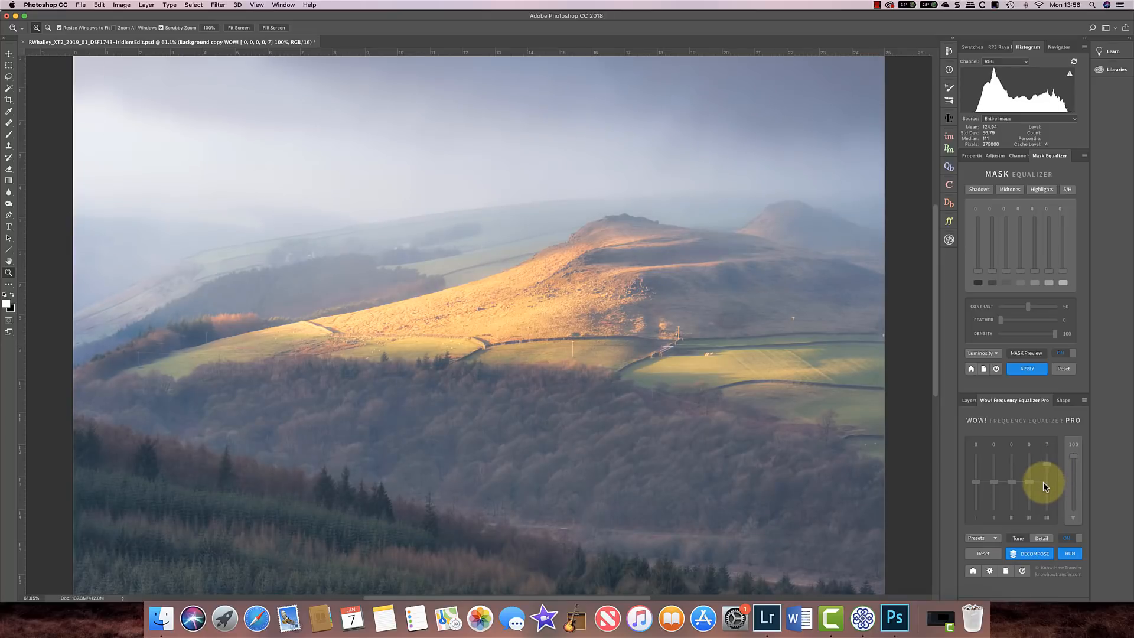
Soften the coarsest detail scale, then reset all bands to zero.
left_click_drag(1047, 483, 1048, 467)
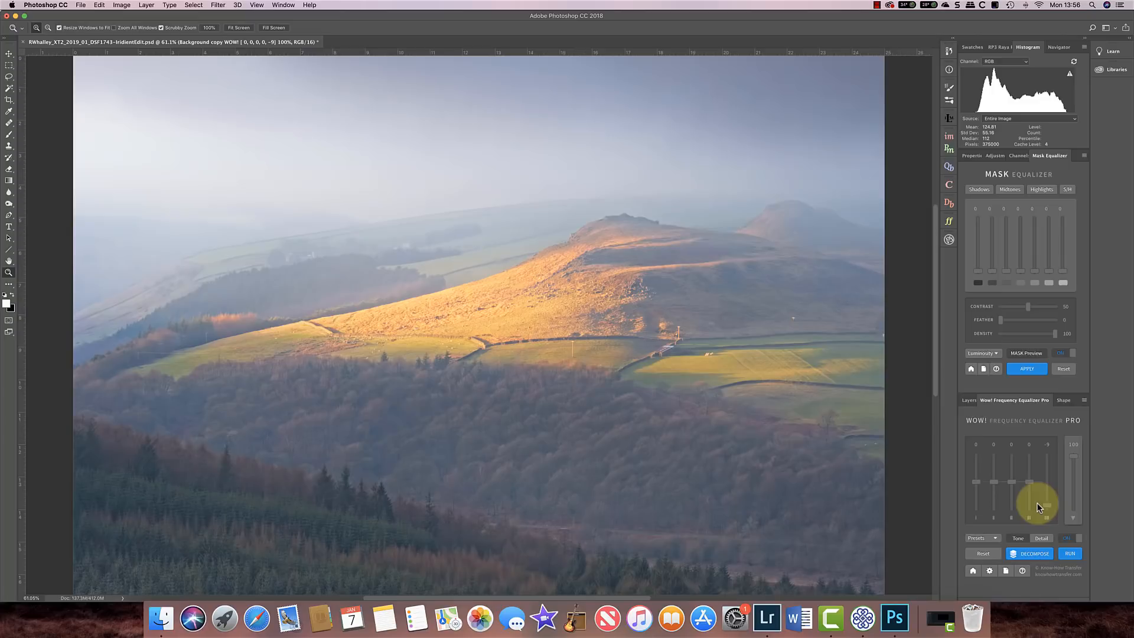
left_click(983, 553)
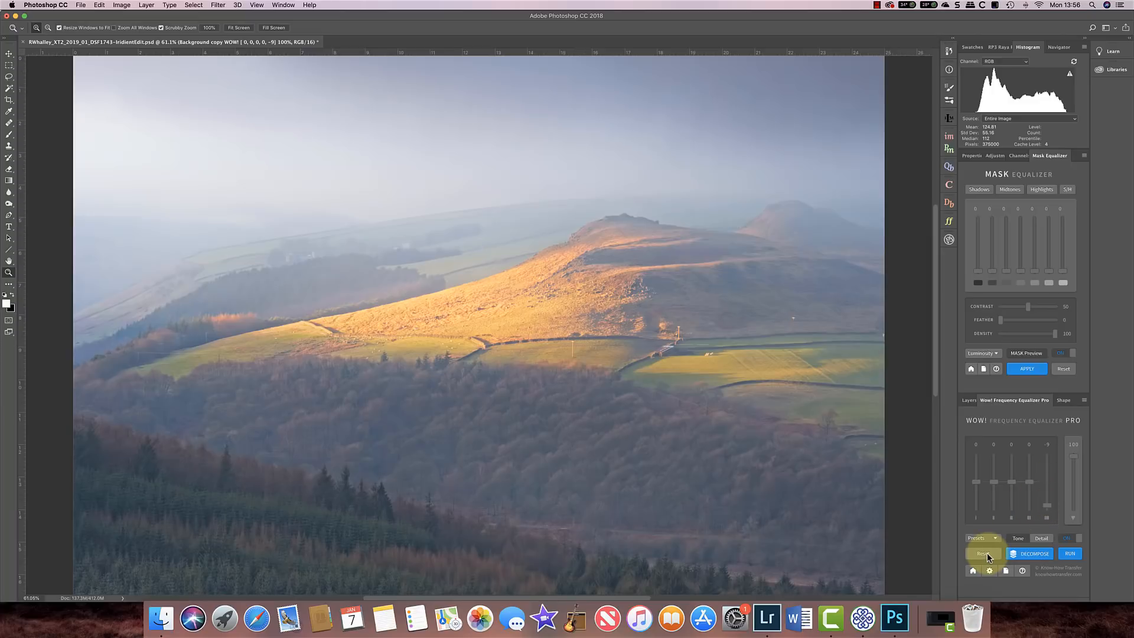
left_click(983, 554)
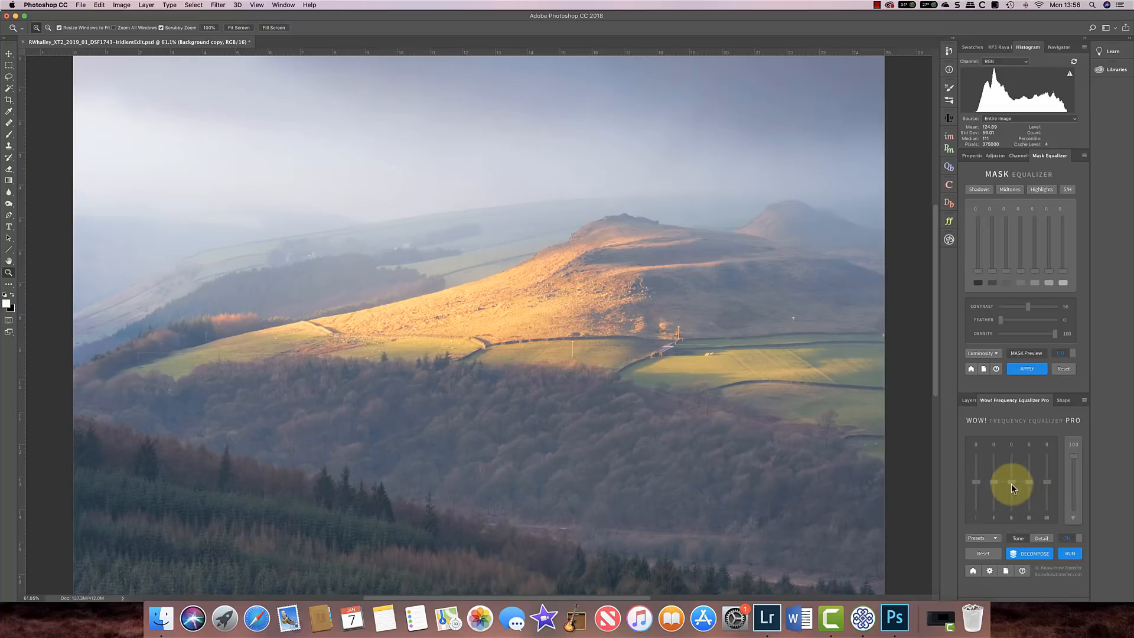
Set the detail scale sliders toward 5, 3, -3, -3, 4.
left_click_drag(1013, 484, 977, 481)
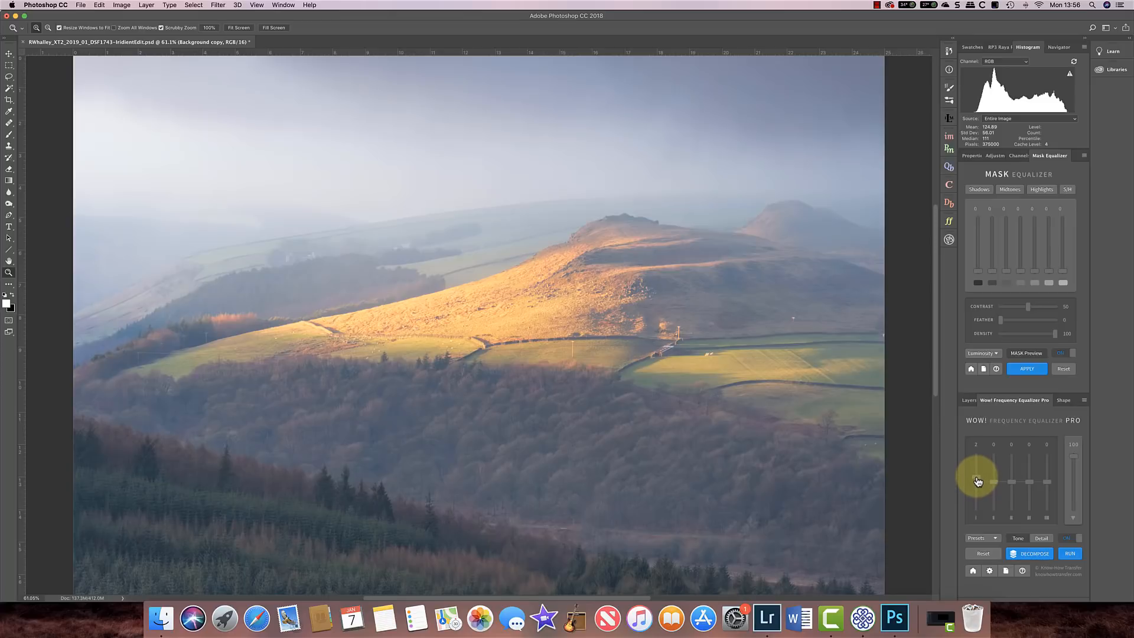
left_click_drag(977, 482, 987, 497)
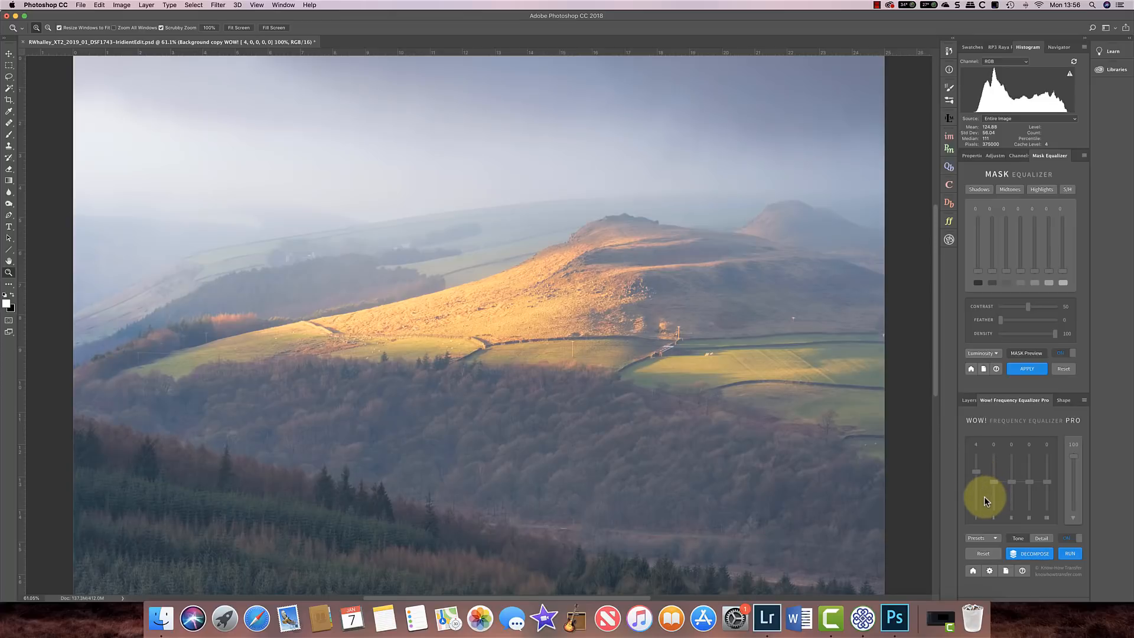
left_click_drag(976, 501, 976, 470)
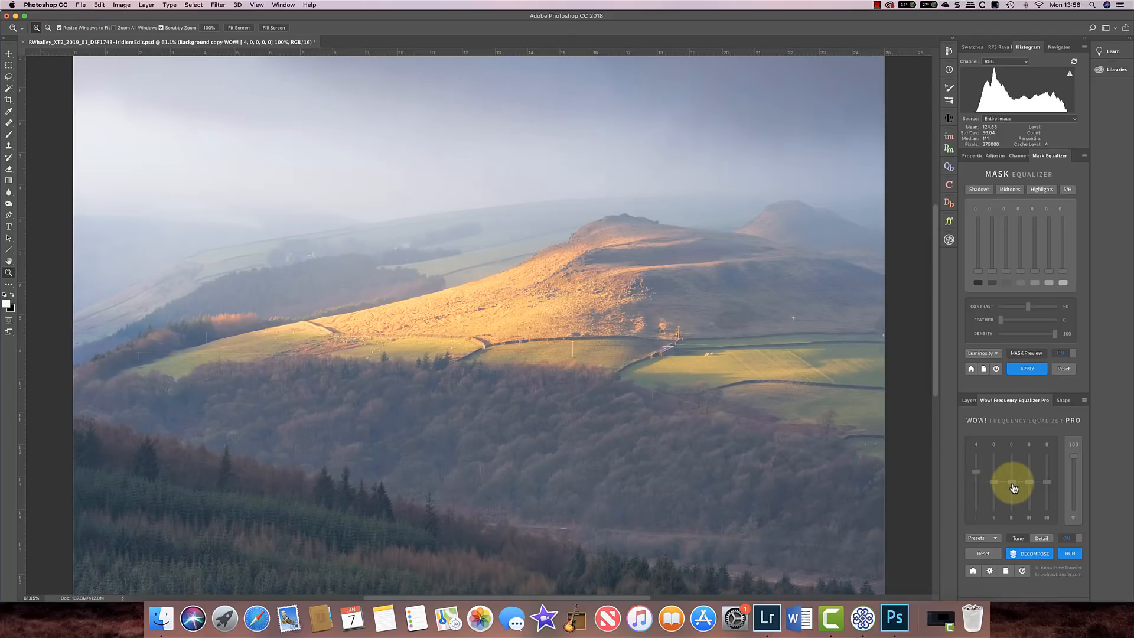
left_click_drag(1013, 481, 1031, 481)
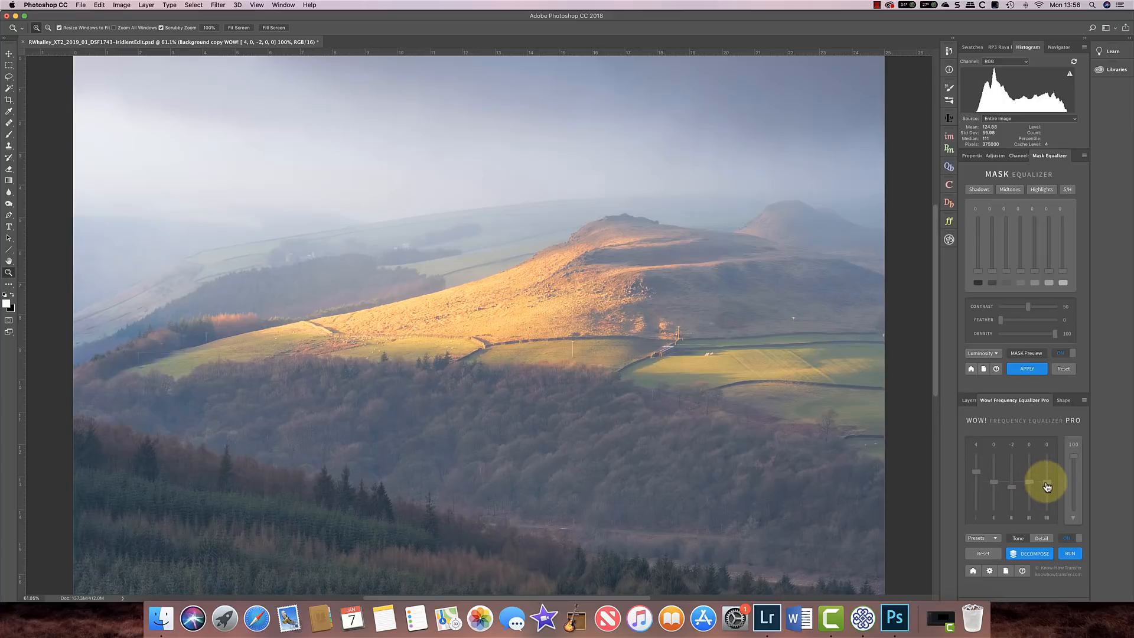
left_click_drag(1047, 485, 1028, 491)
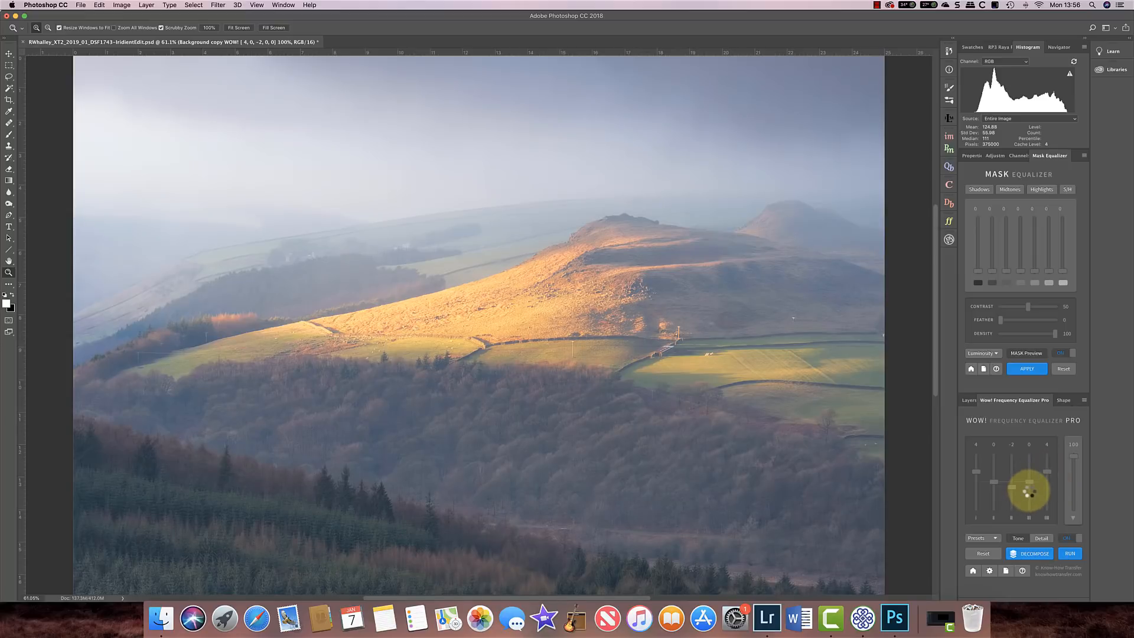
left_click_drag(1047, 492, 1036, 485)
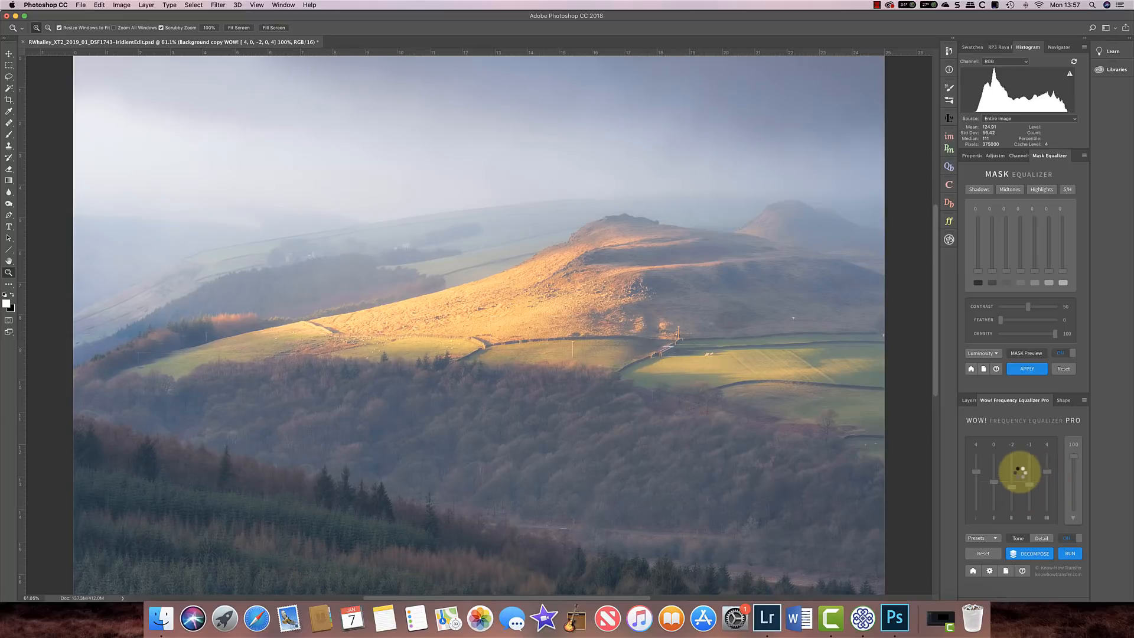
left_click_drag(1021, 470, 1020, 477)
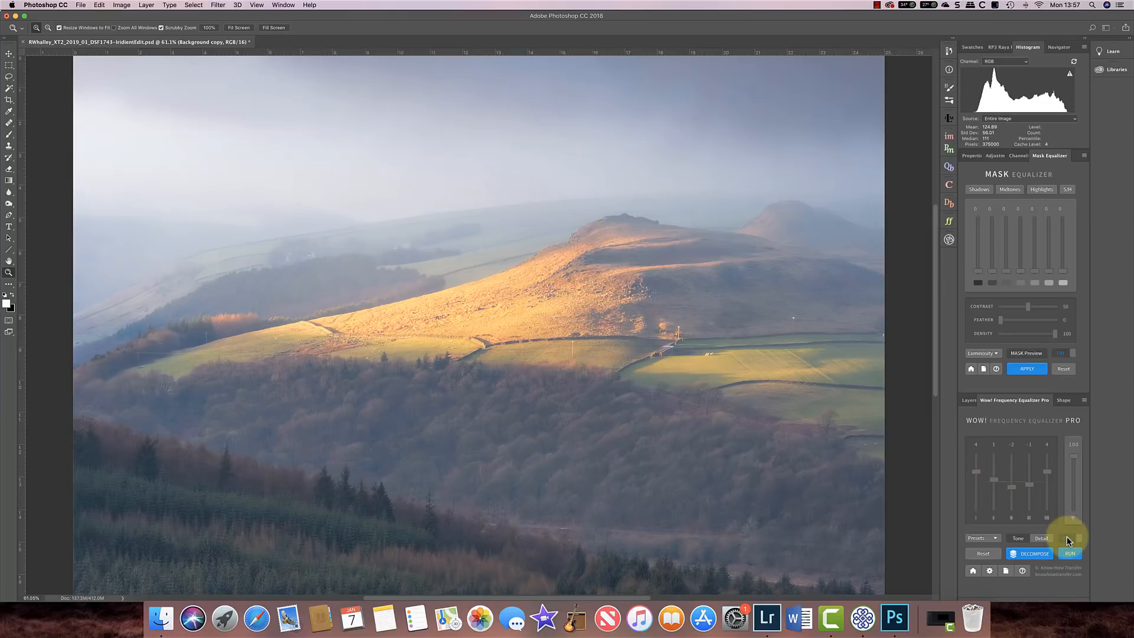
Apply the settings in Detail mode and fine-tune the coarser and finer scales.
left_click(1070, 554)
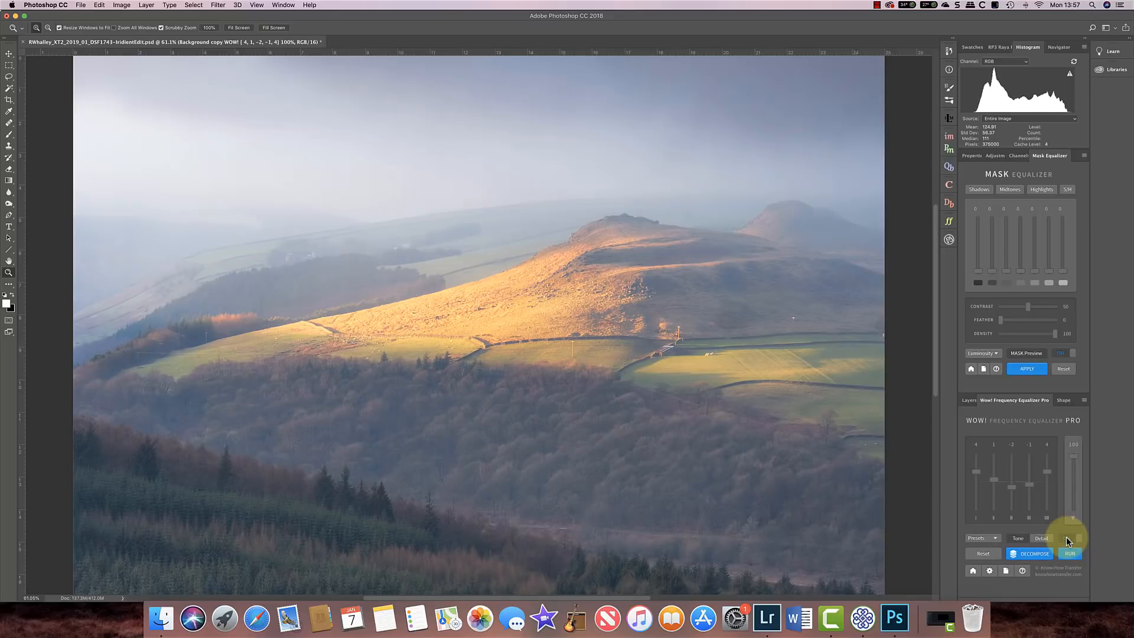
left_click(1070, 553)
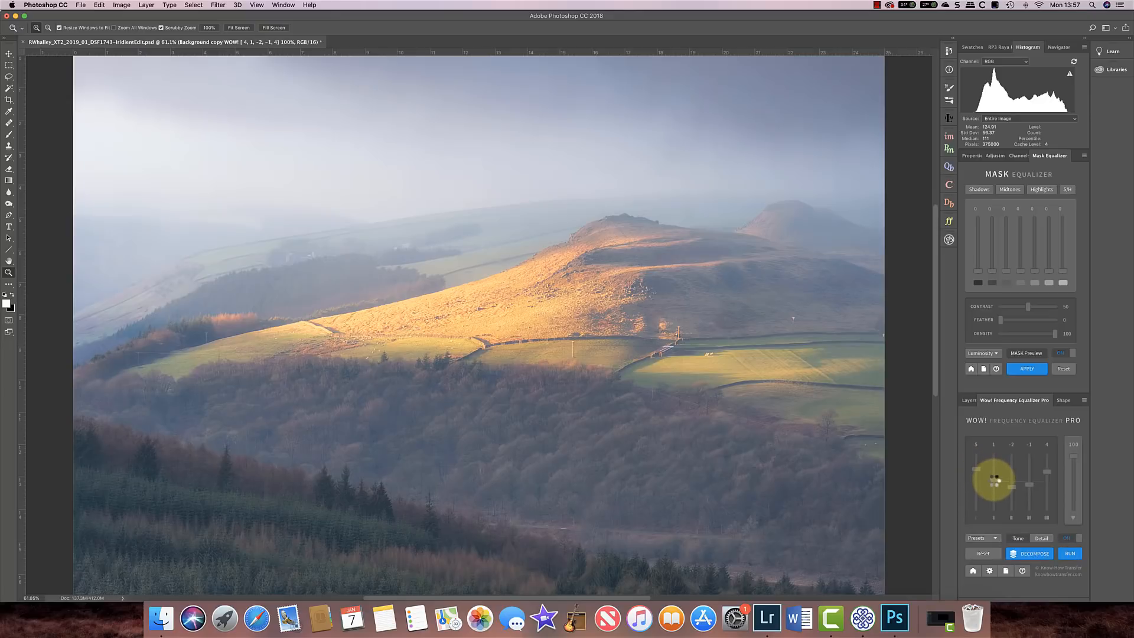
left_click_drag(994, 481, 1028, 492)
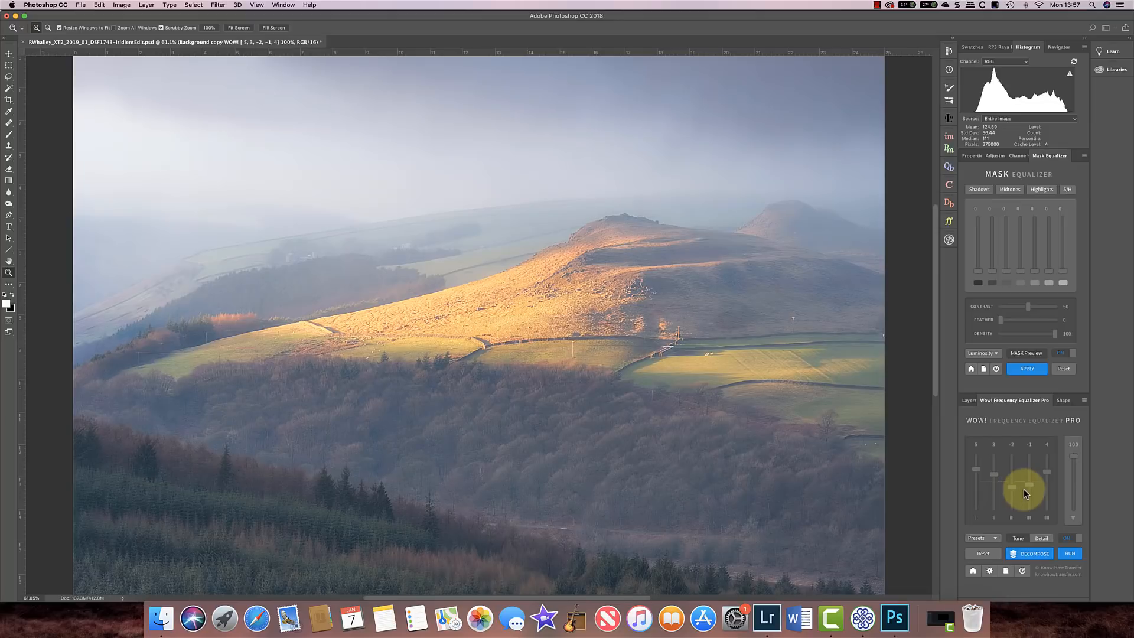
left_click_drag(1011, 481, 1012, 499)
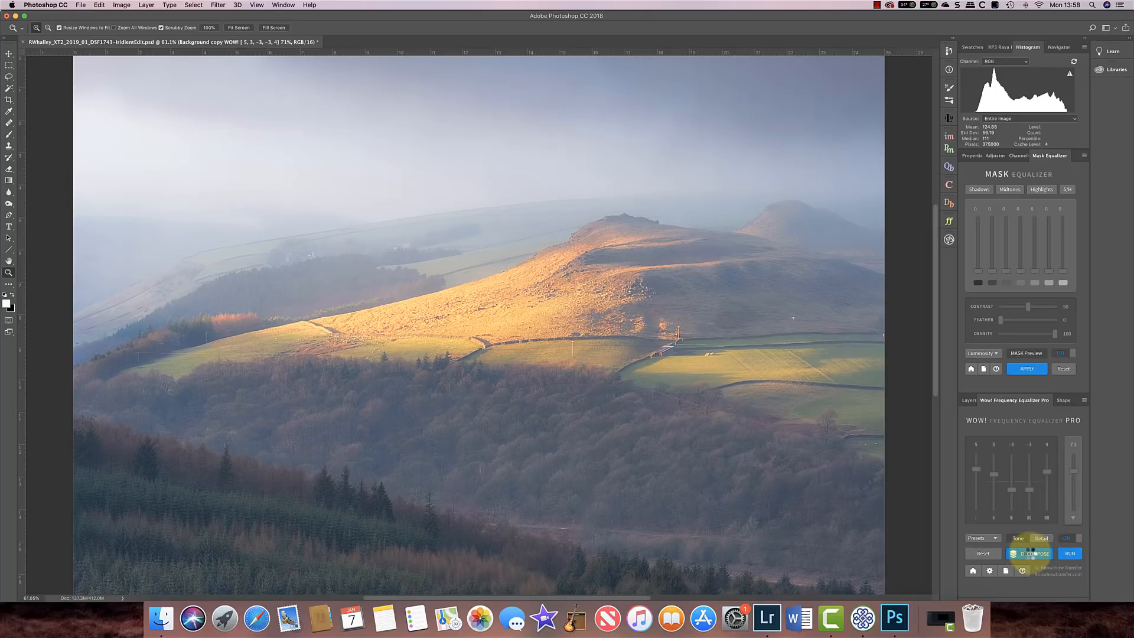
Decompose into Scale 1–5 and Base layers, hide Background copy WOW!, select Decomposition.
left_click(1033, 554)
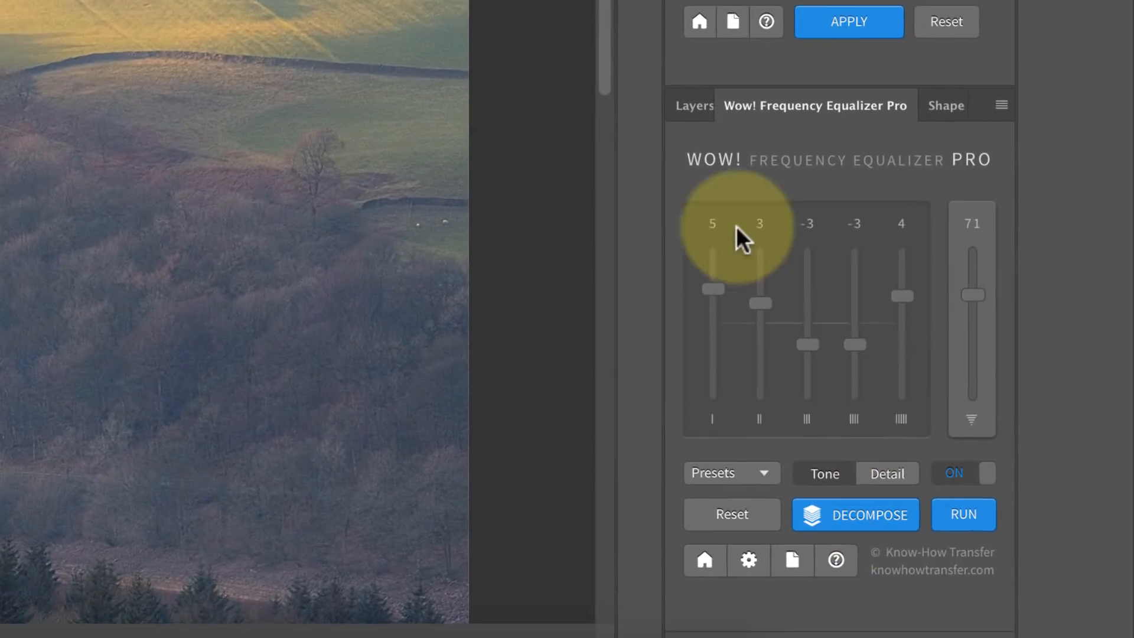
left_click(683, 105)
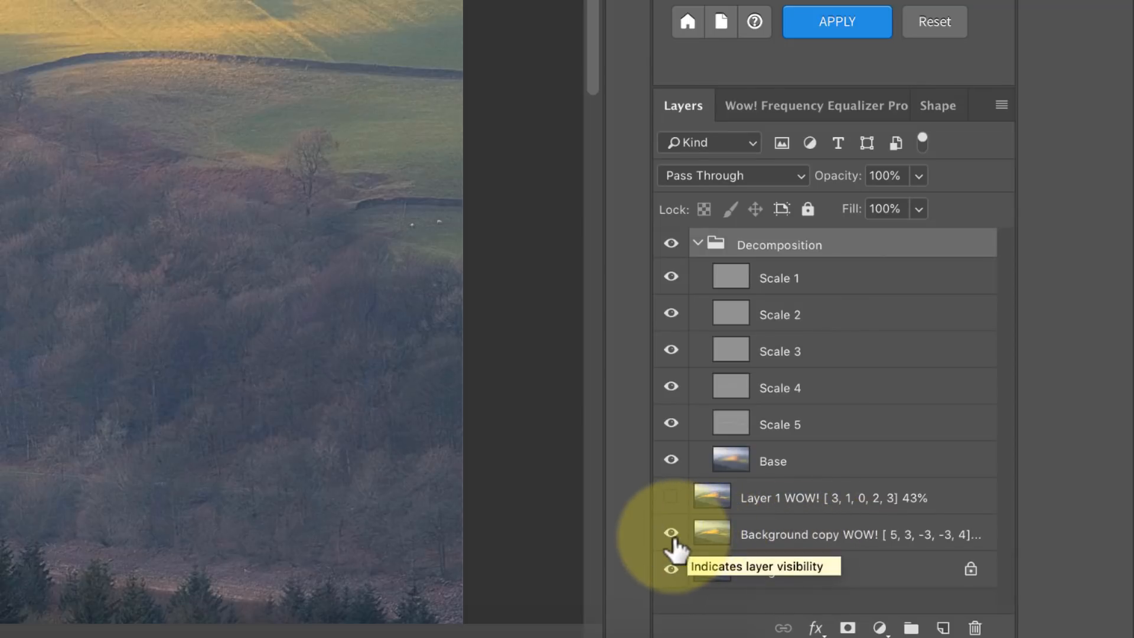
left_click(671, 534)
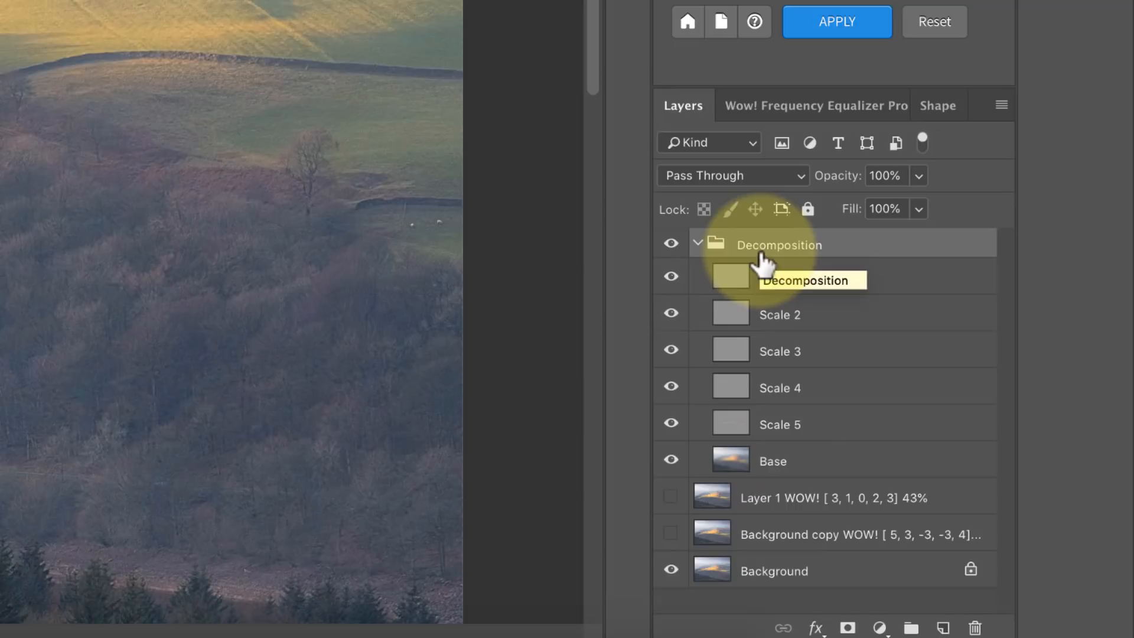
left_click(698, 245)
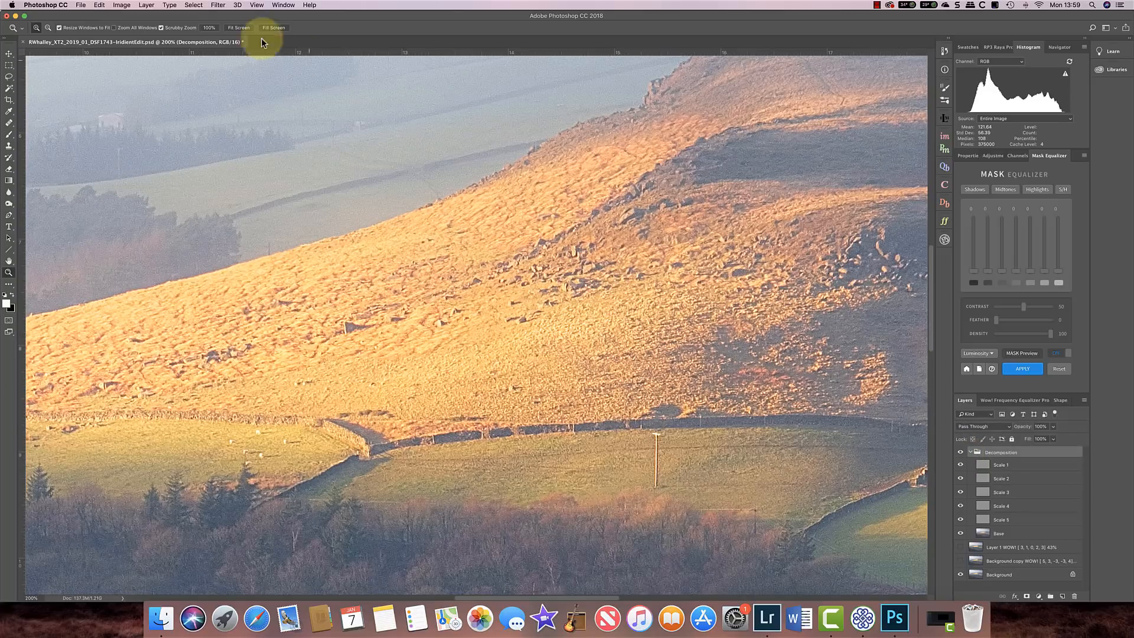
mouse_move(208, 27)
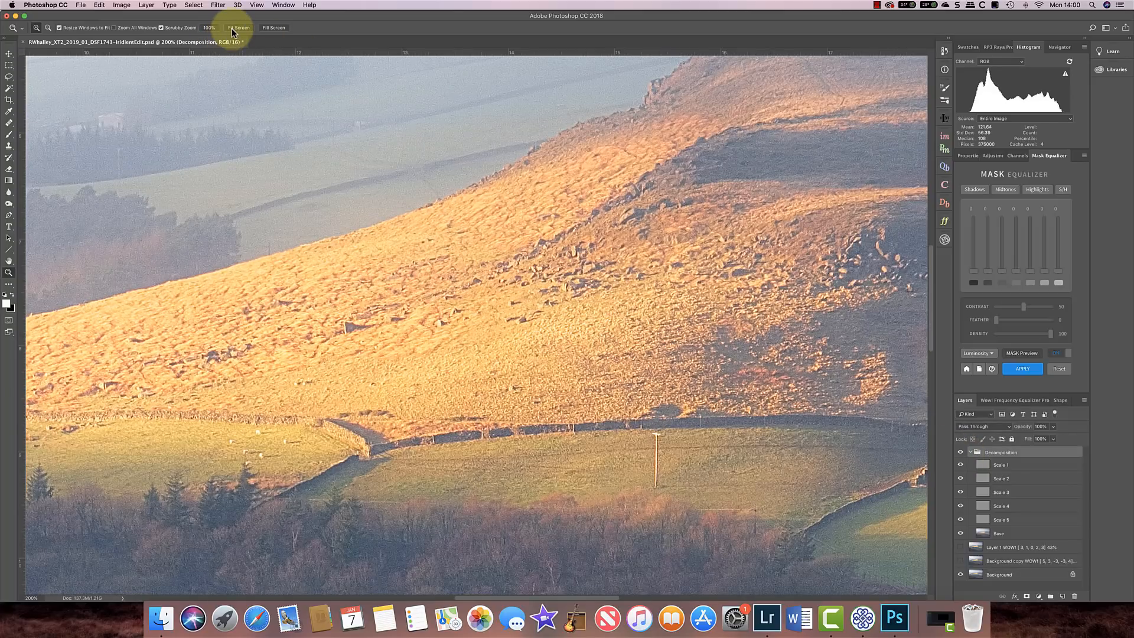
Select the Scale 2 layer and reduce its opacity.
left_click(1001, 464)
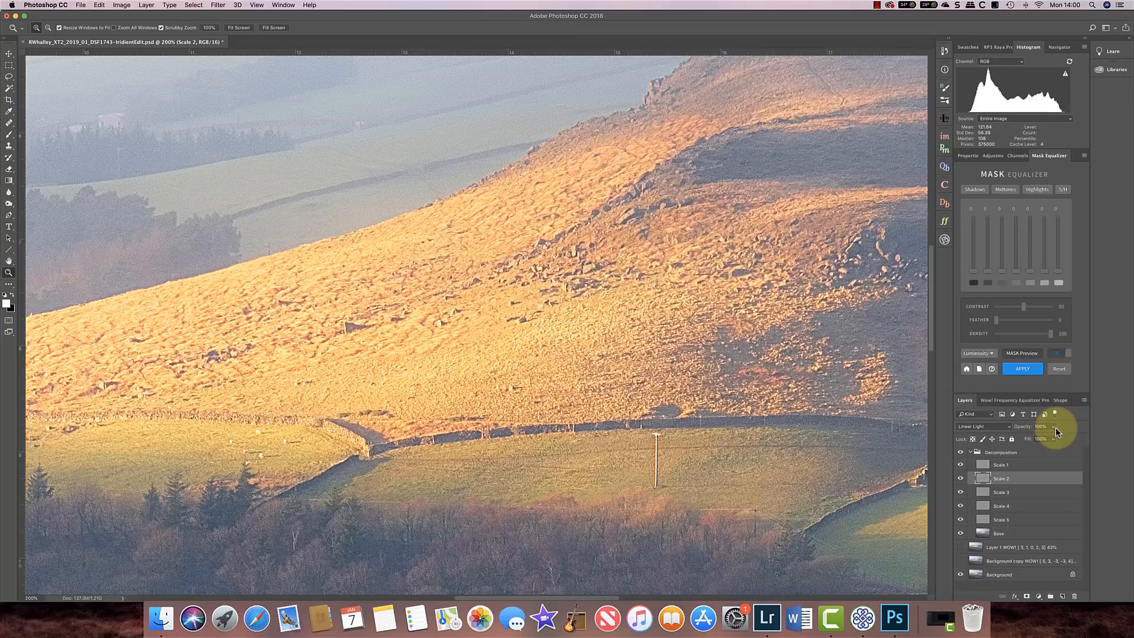
mouse_move(1054, 429)
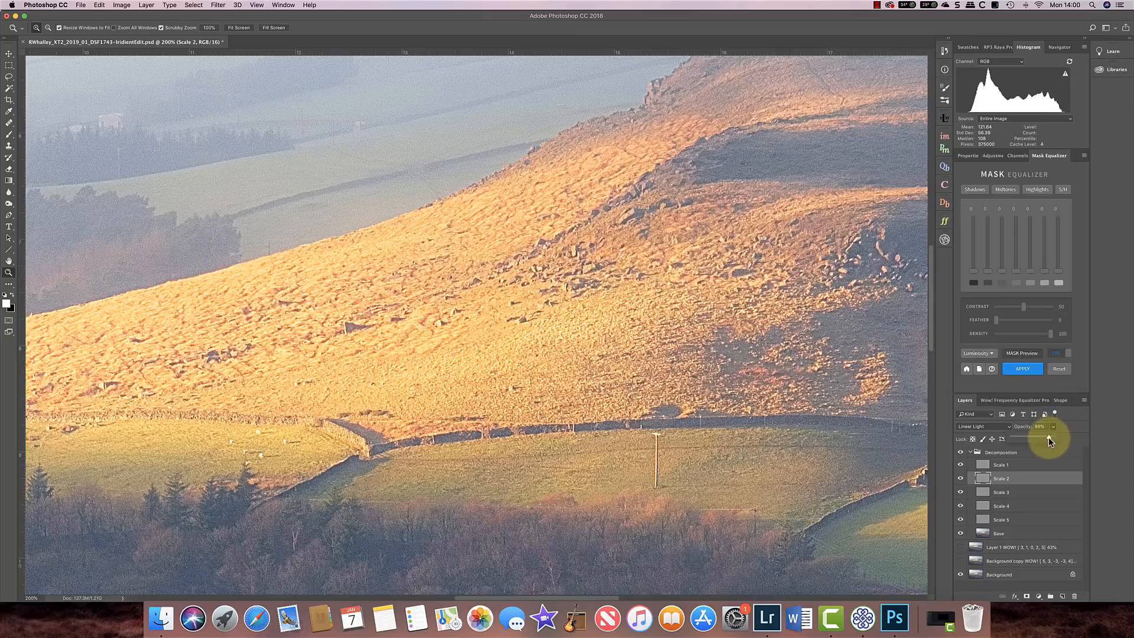
left_click_drag(1049, 439, 1044, 439)
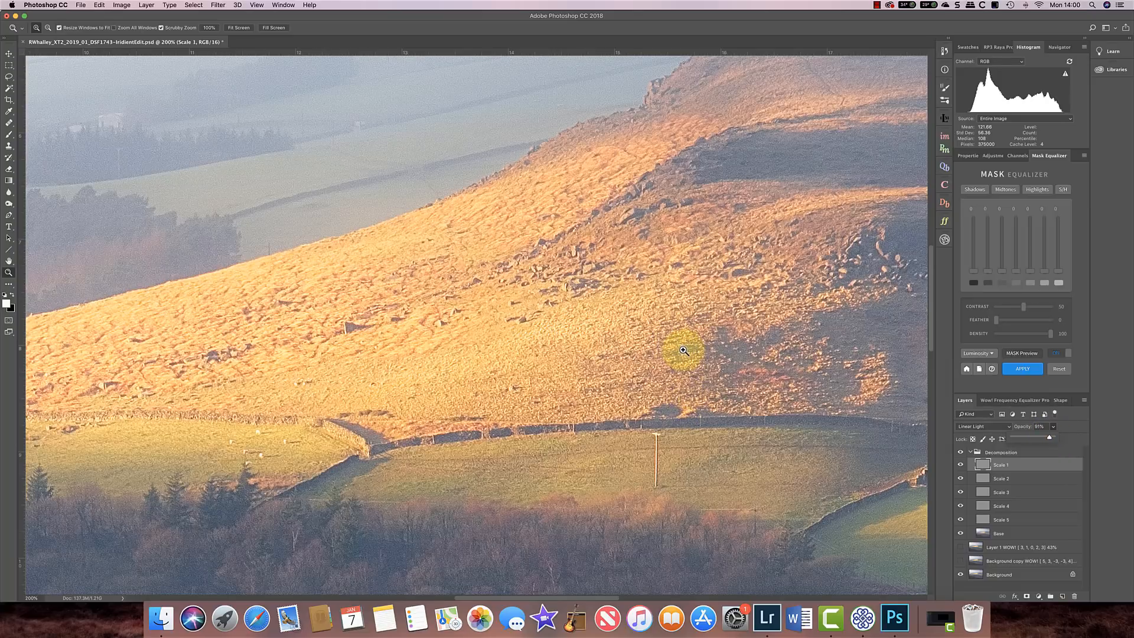
mouse_move(625, 329)
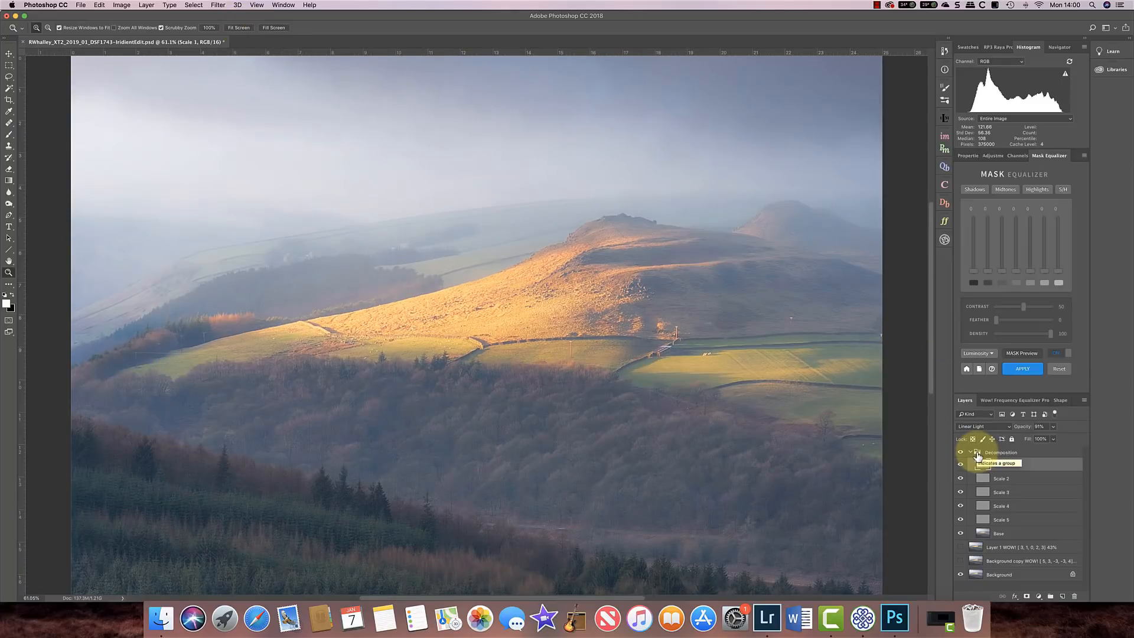
Toggle the Decomposition group to compare, select Base, and add a white layer mask.
left_click(962, 464)
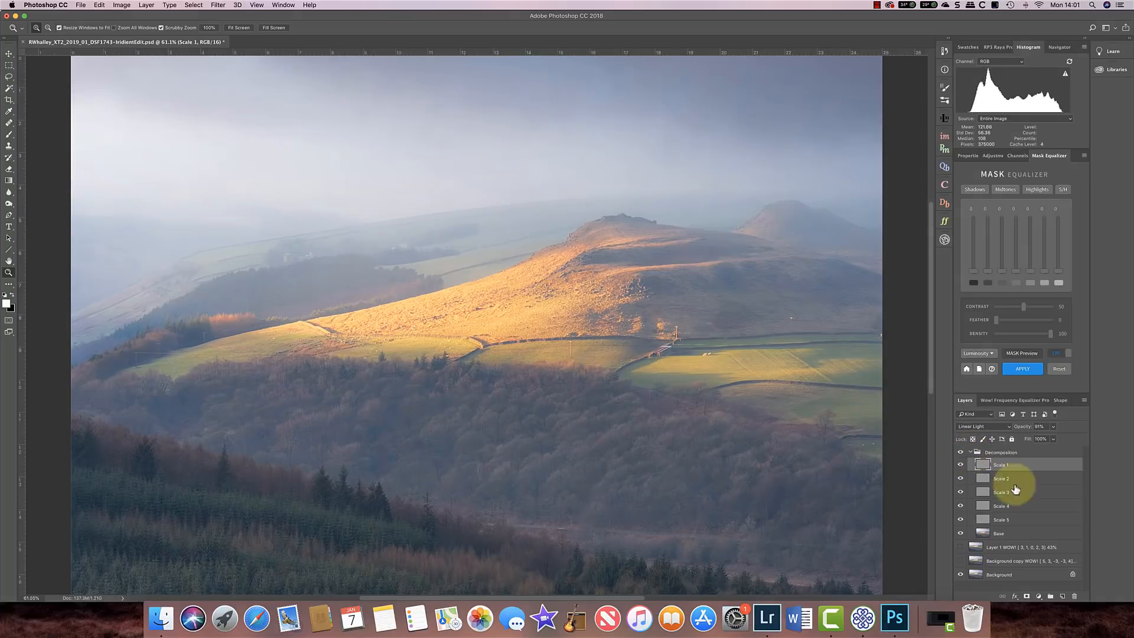
left_click(999, 533)
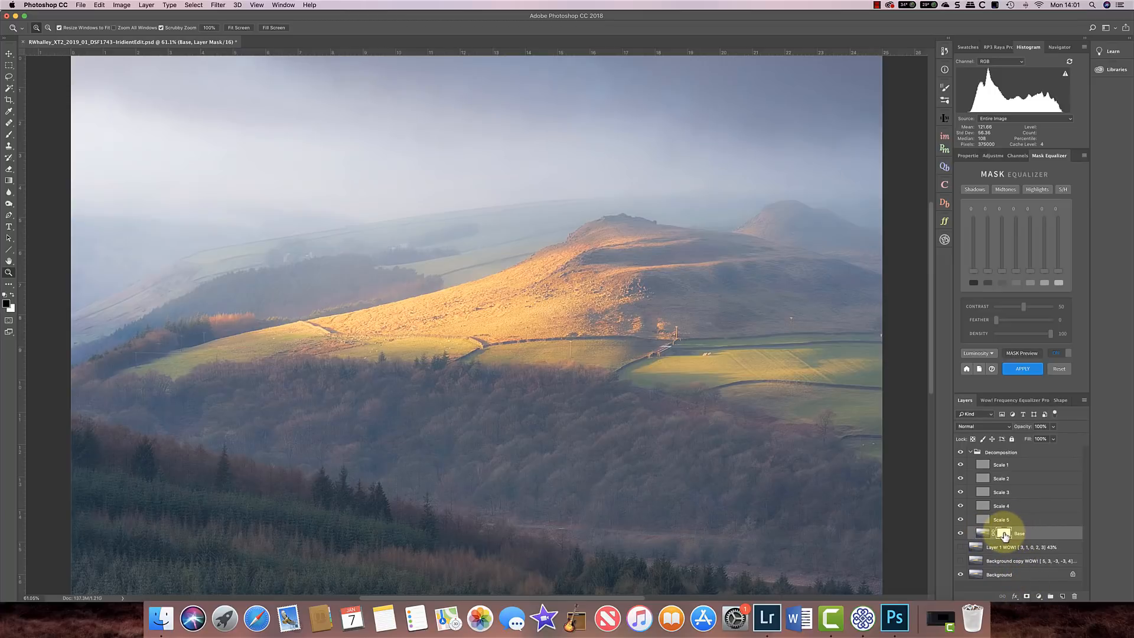
mouse_move(1004, 534)
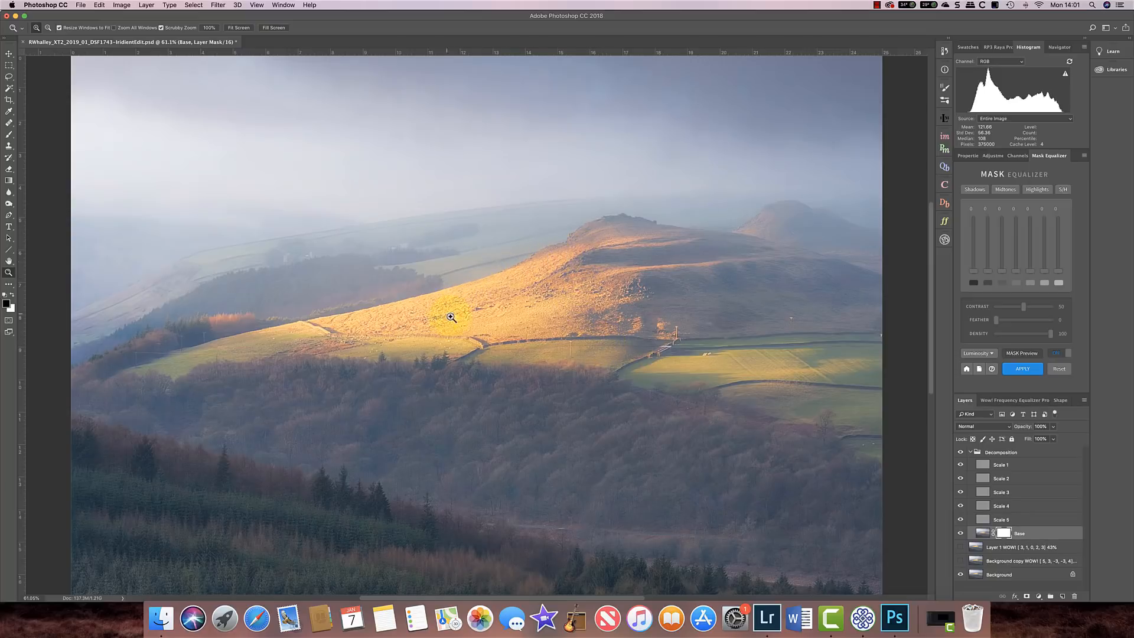
left_click_drag(450, 317, 597, 315)
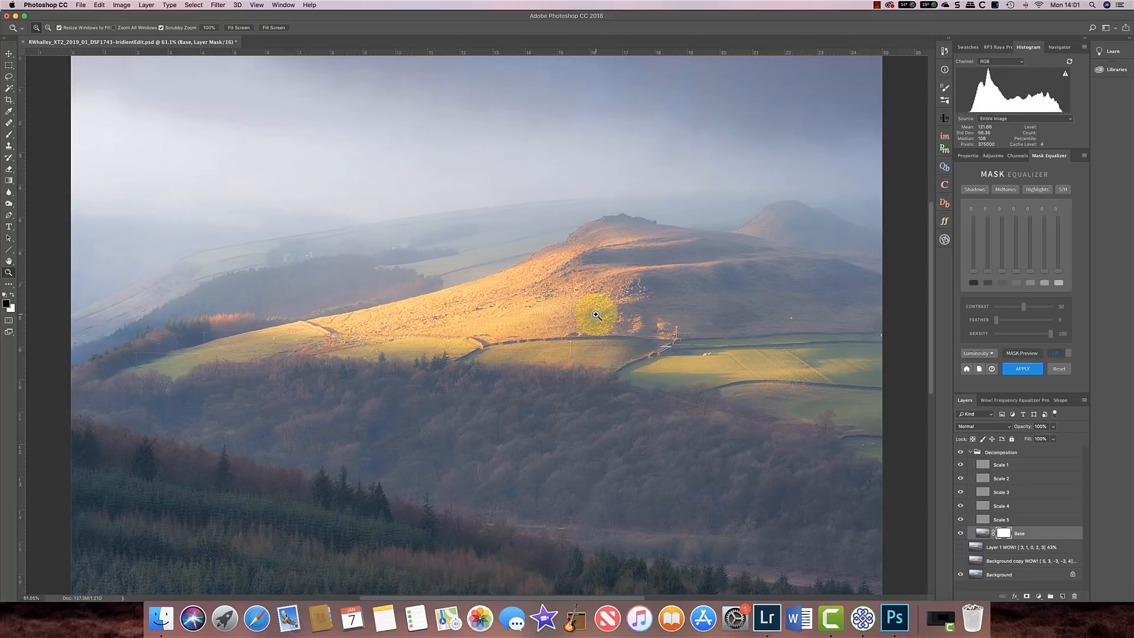
mouse_move(21, 143)
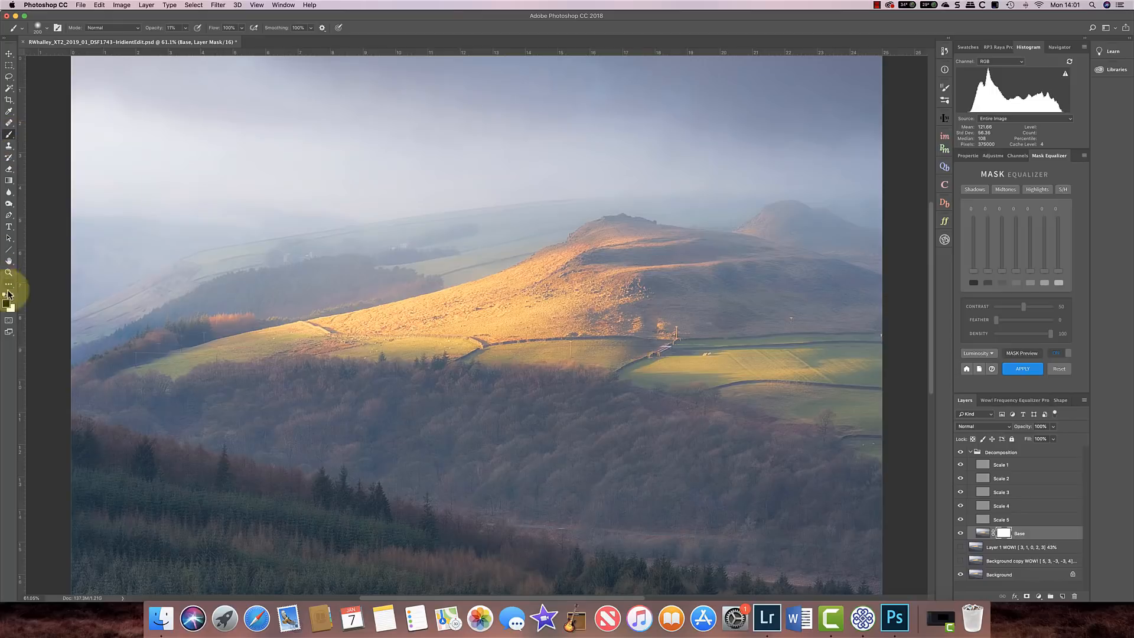
mouse_move(7, 306)
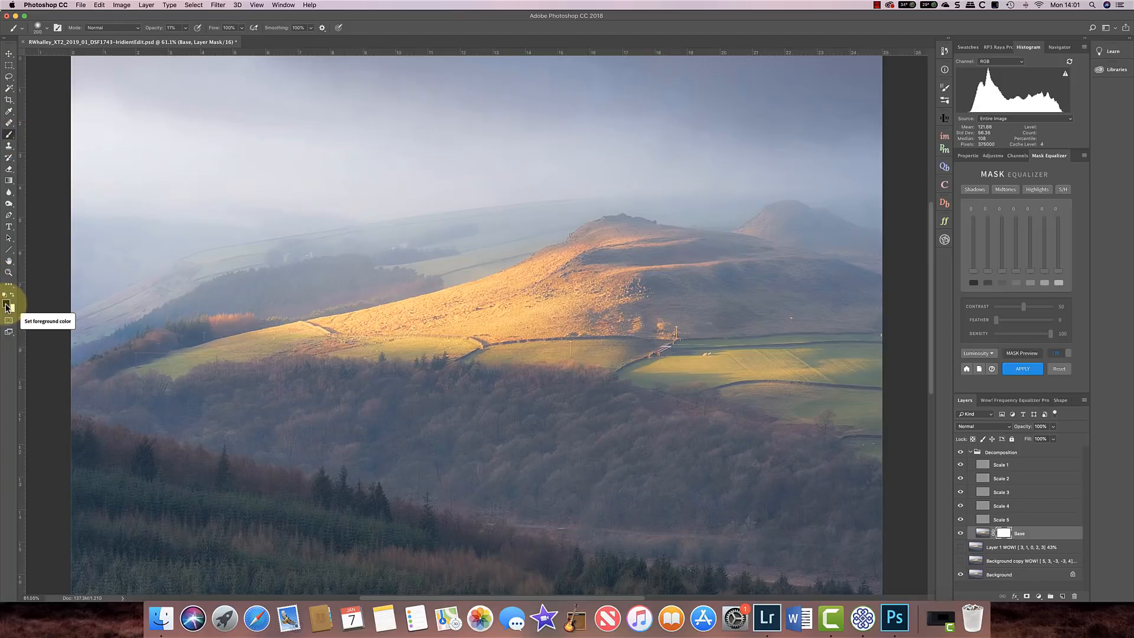
Set black as foreground and softly paint the Base mask over the sunlit hillside.
left_click(366, 208)
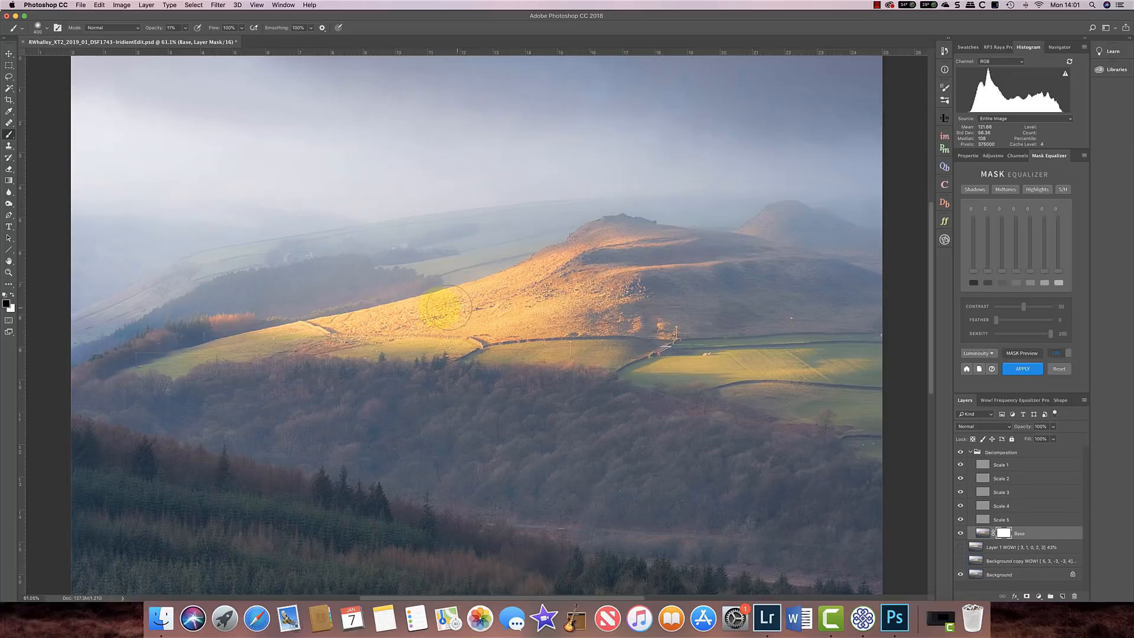
left_click_drag(448, 312, 467, 331)
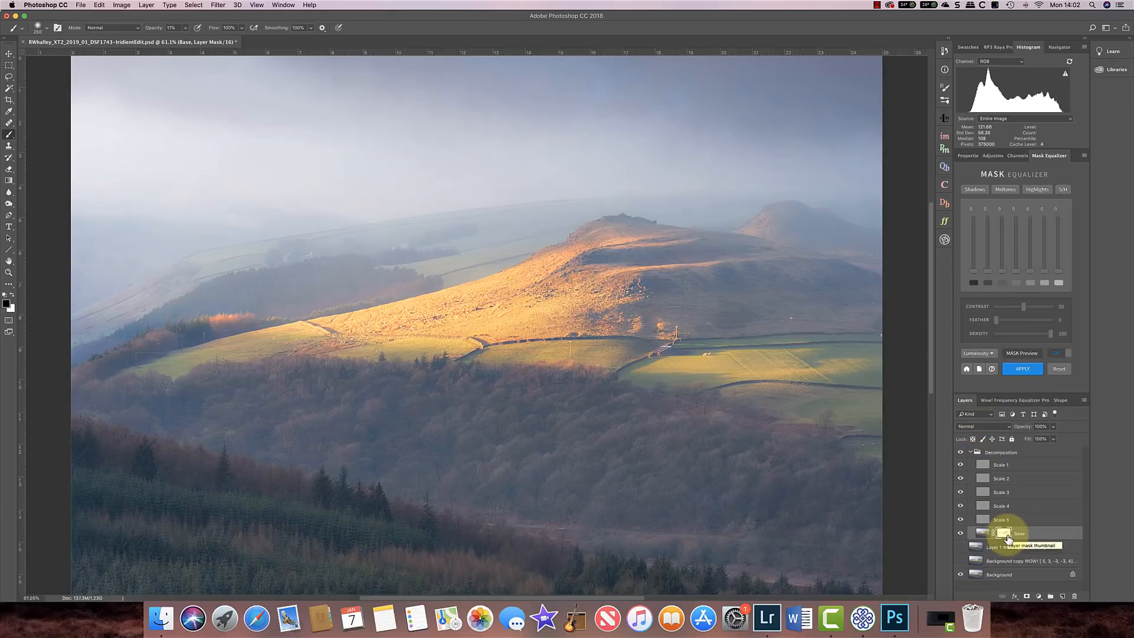
Select the Base layer thumbnail, collapse Decomposition, and return to WOW! Frequency Equalizer Pro.
left_click(1004, 532)
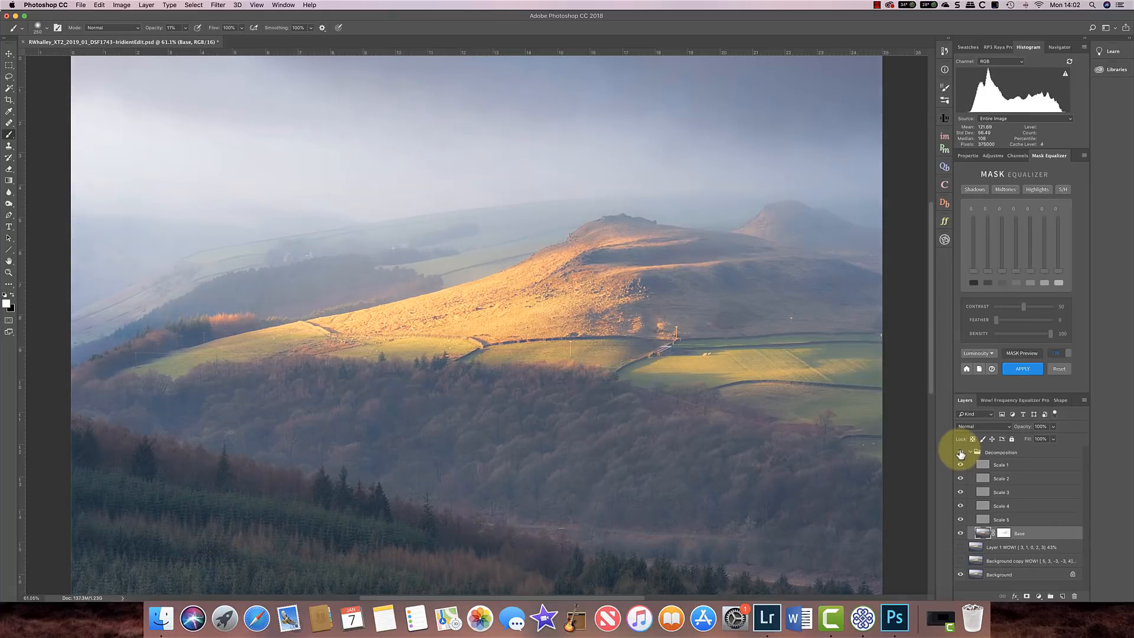
left_click(968, 452)
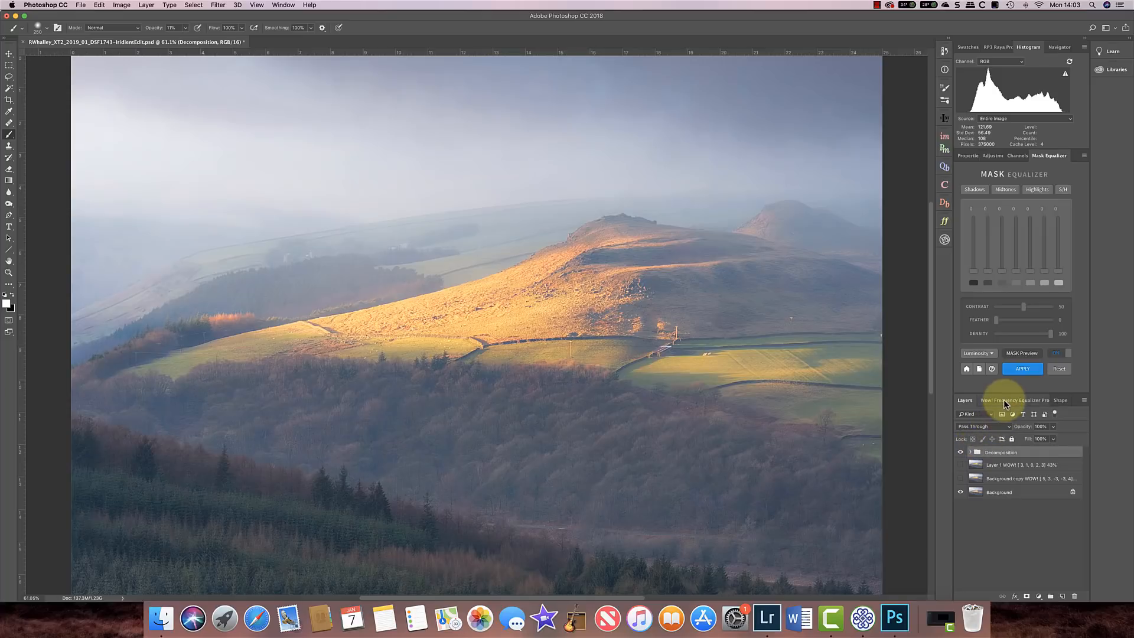
left_click(1015, 400)
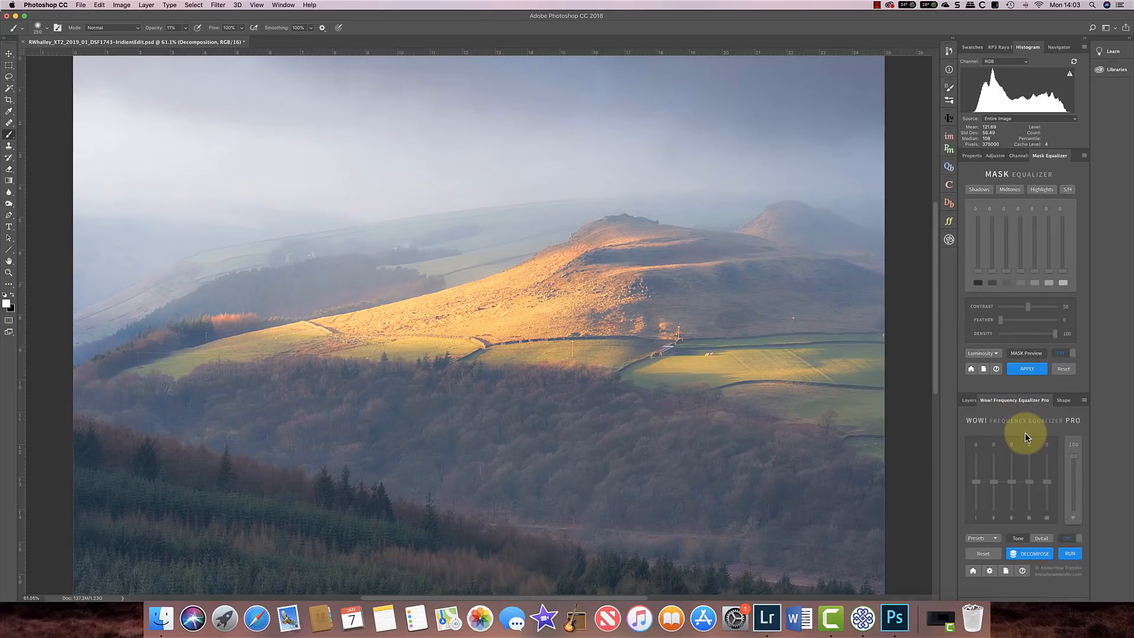